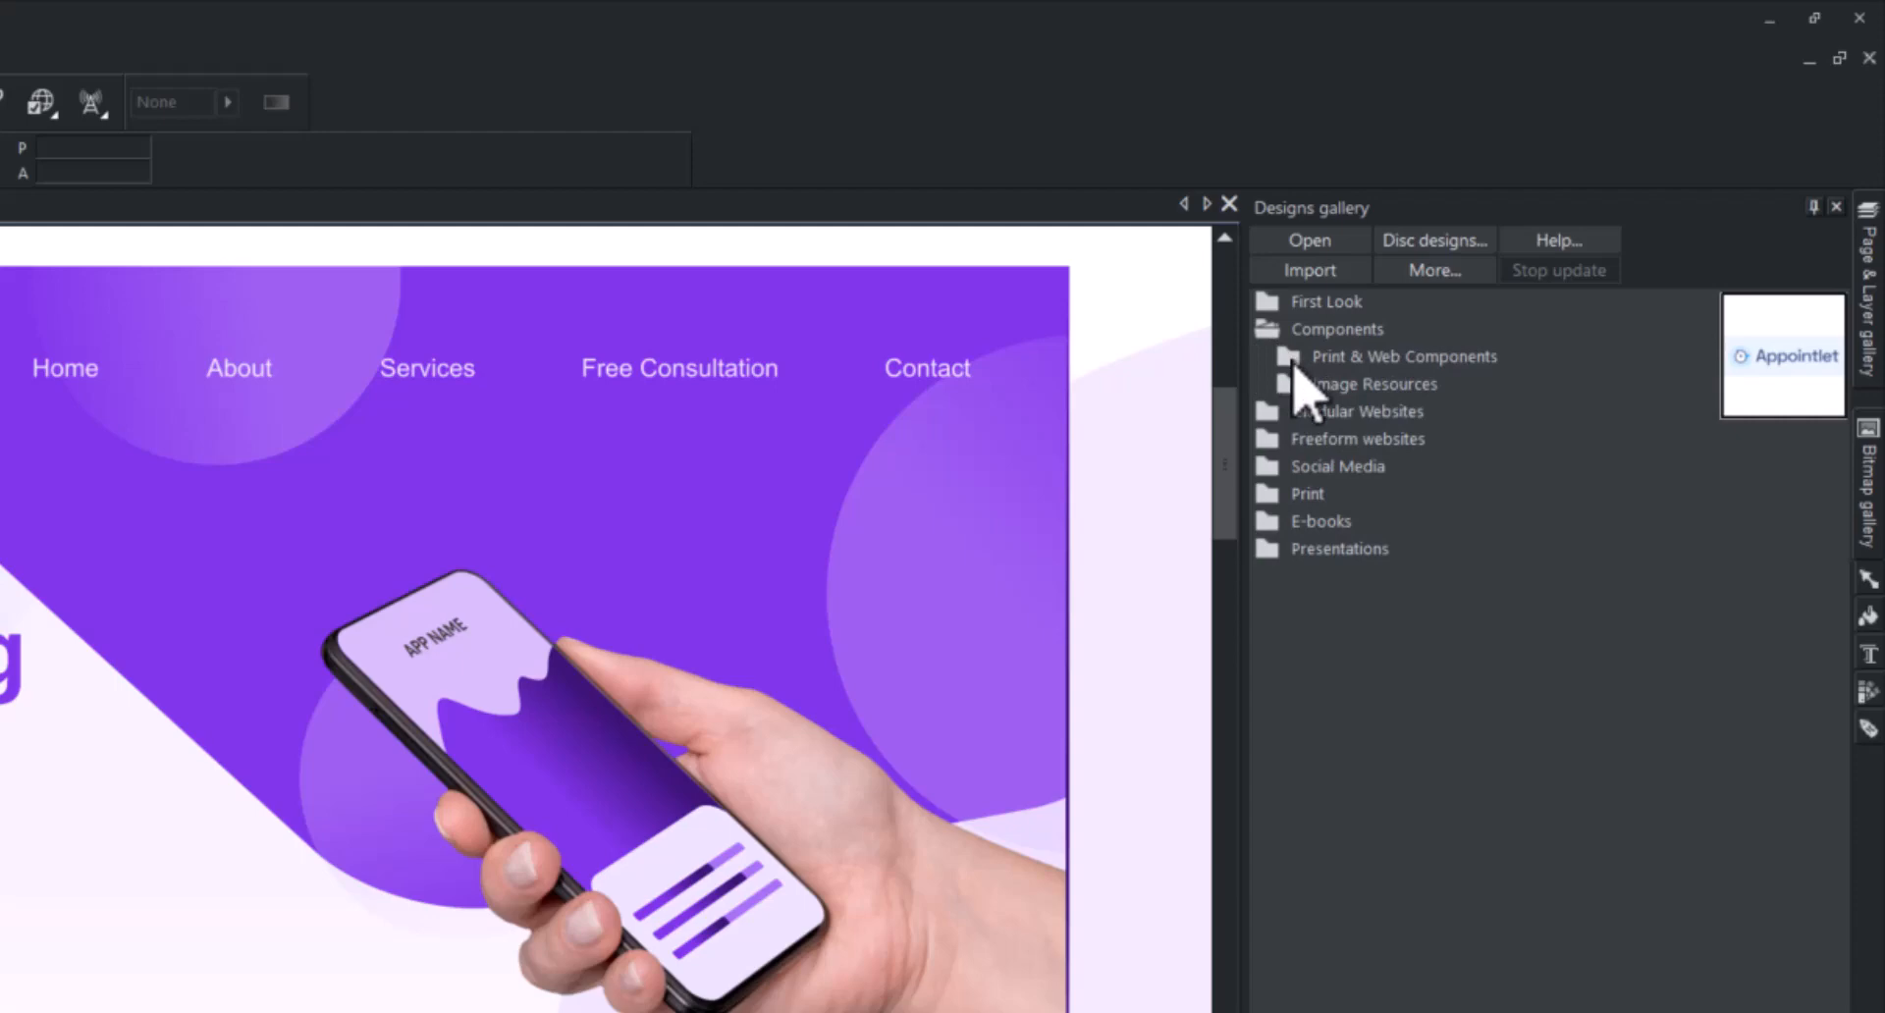
# - Expand the Print & Web Components folder and bring the footer with its social icons into view
pyautogui.click(1290, 356)
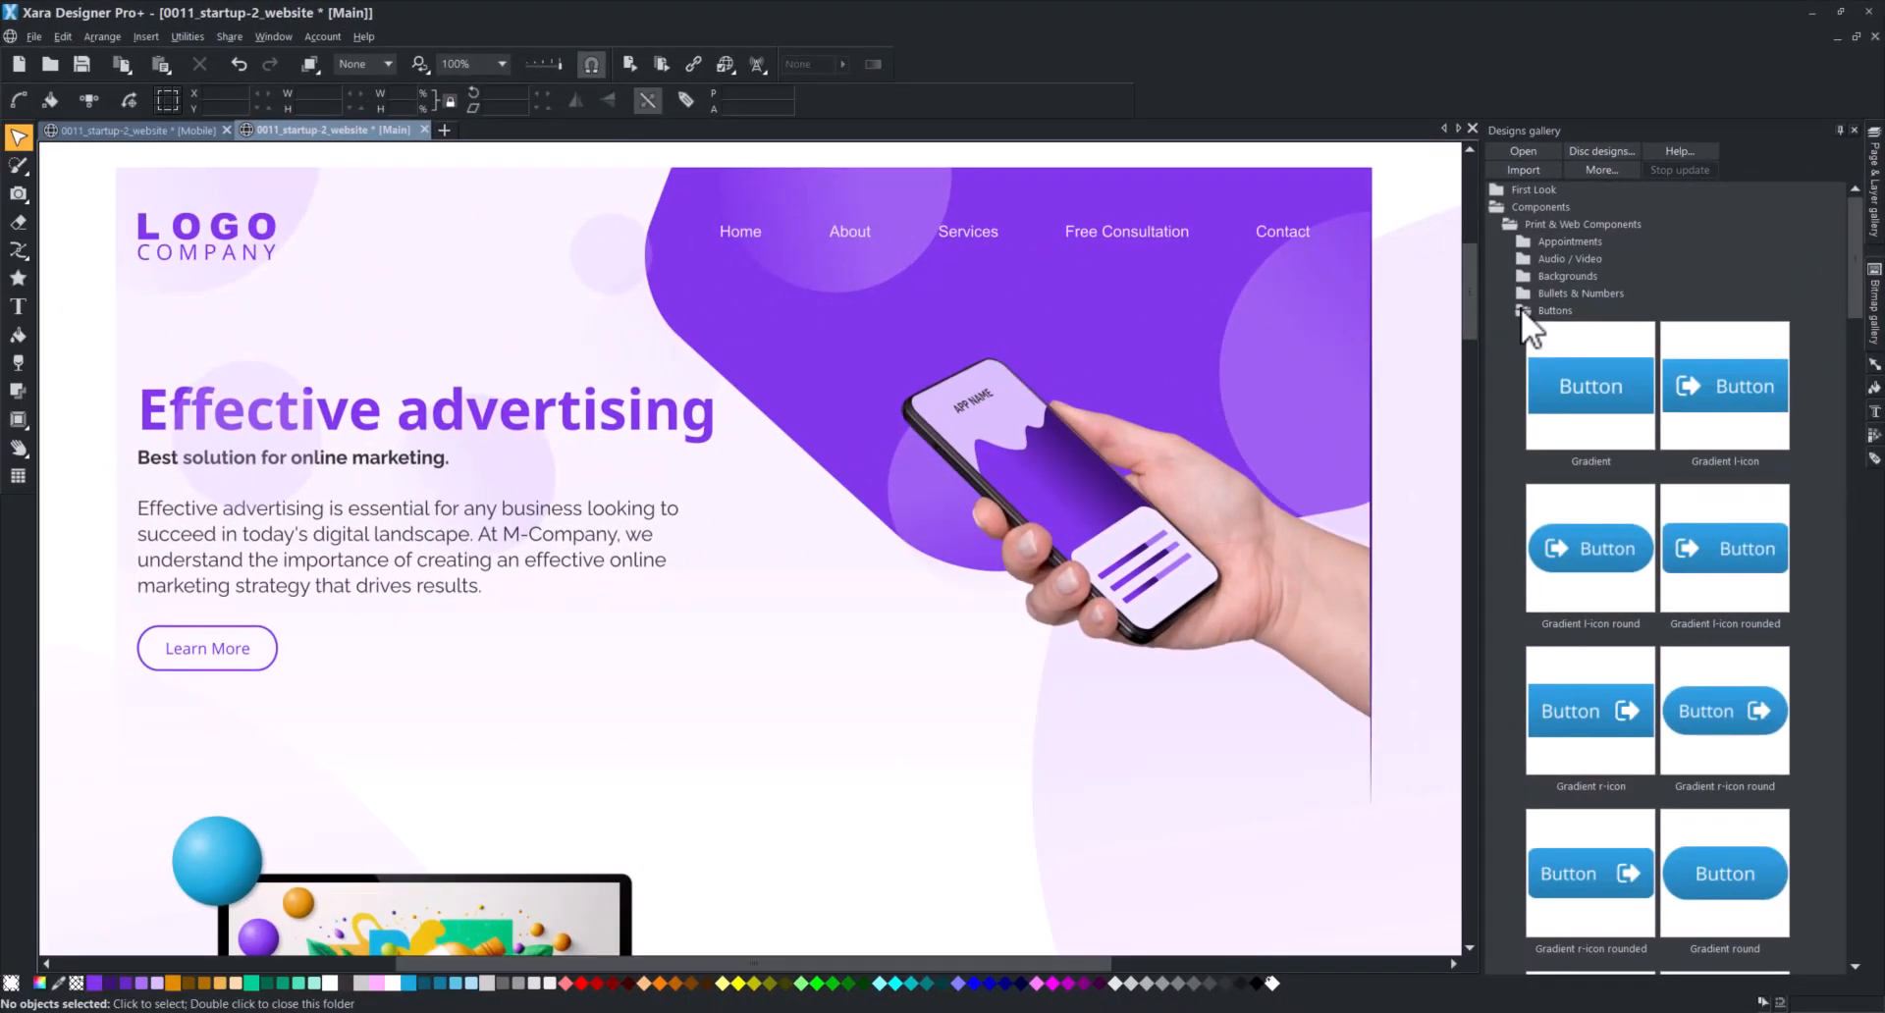
pyautogui.scroll(-3)
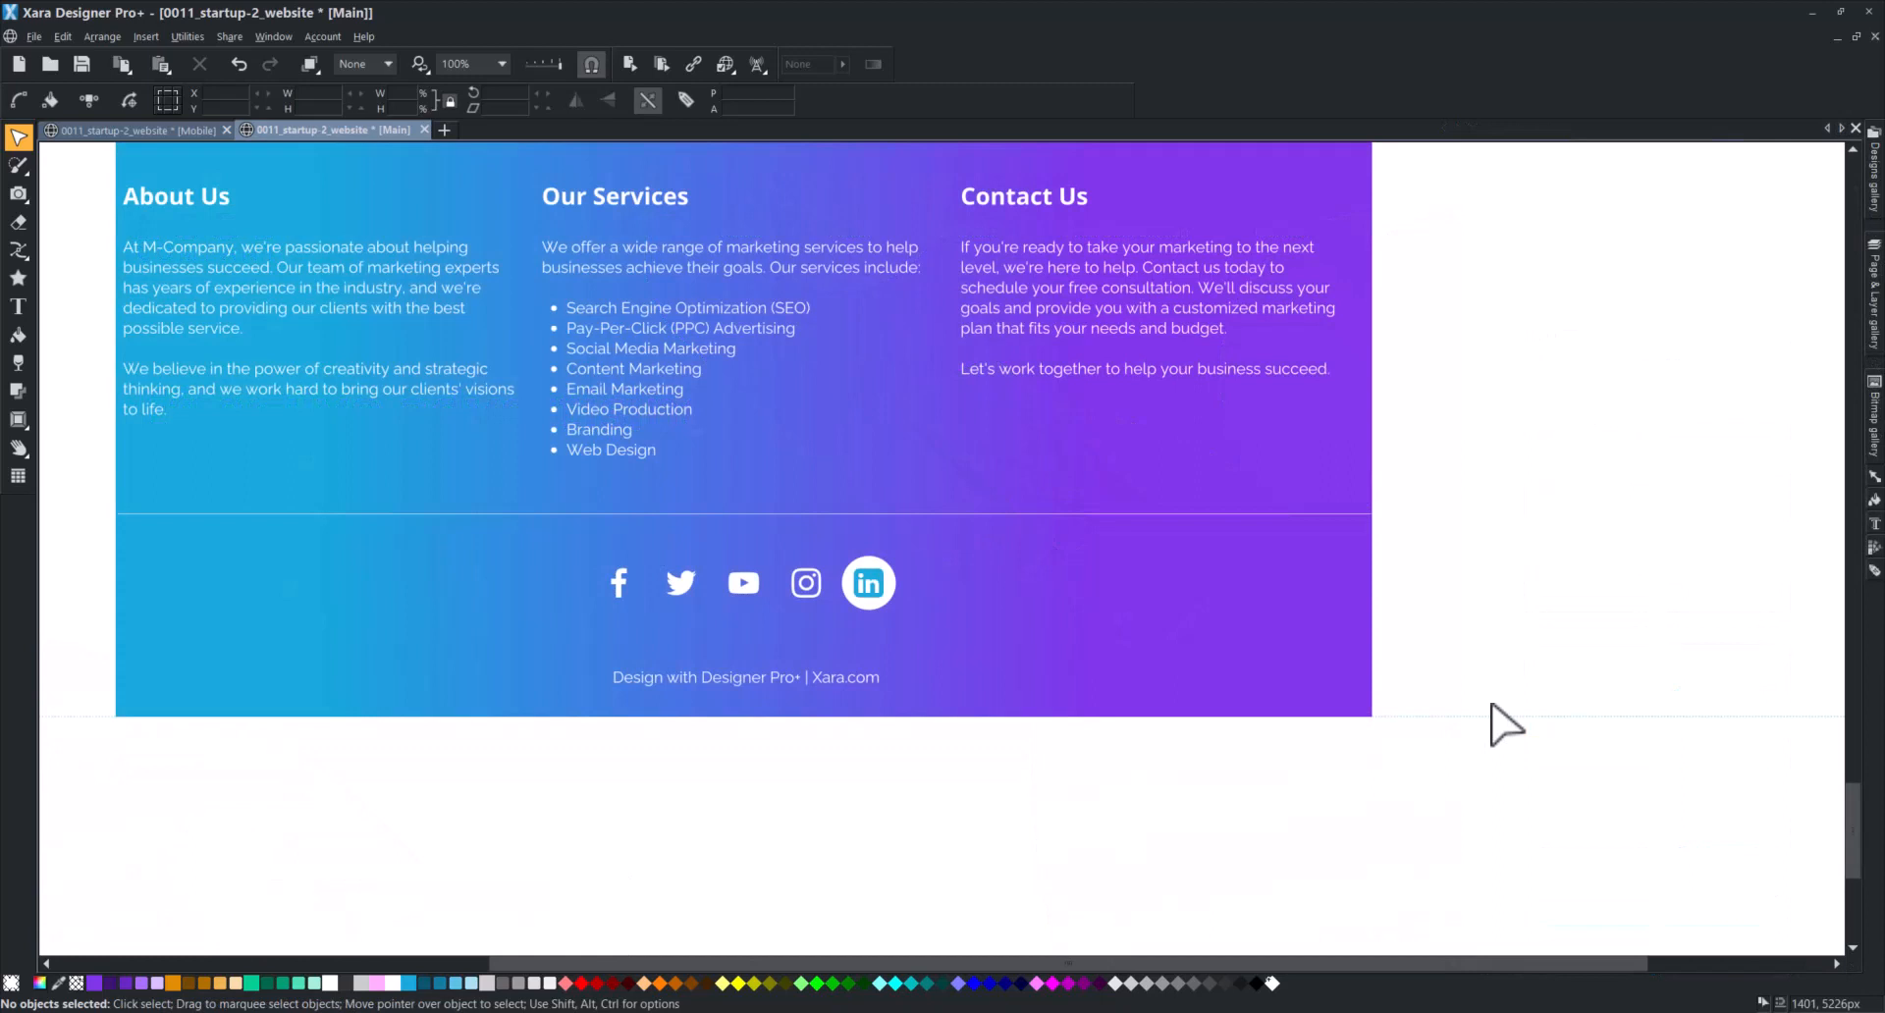
# - Duplicate the footer's LinkedIn icon and place the copy just outside the footer's right edge
pyautogui.click(866, 583)
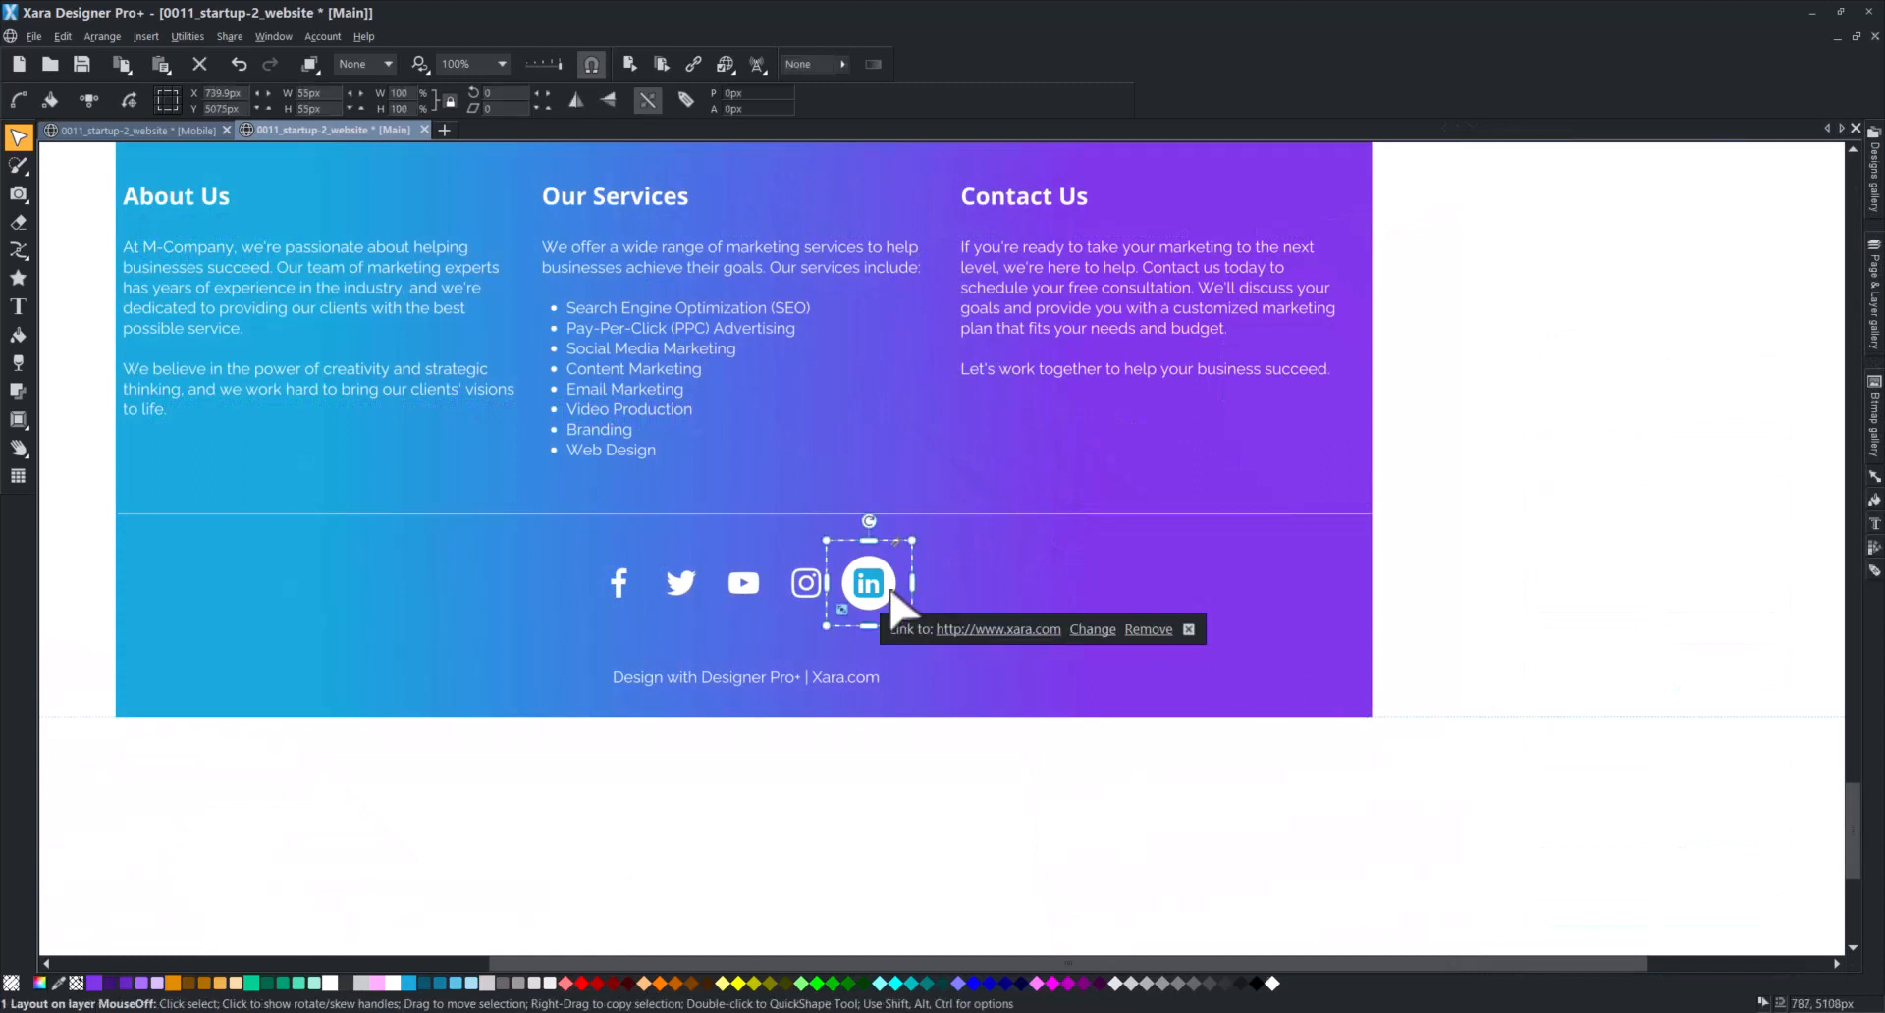
pyautogui.moveTo(1064, 622)
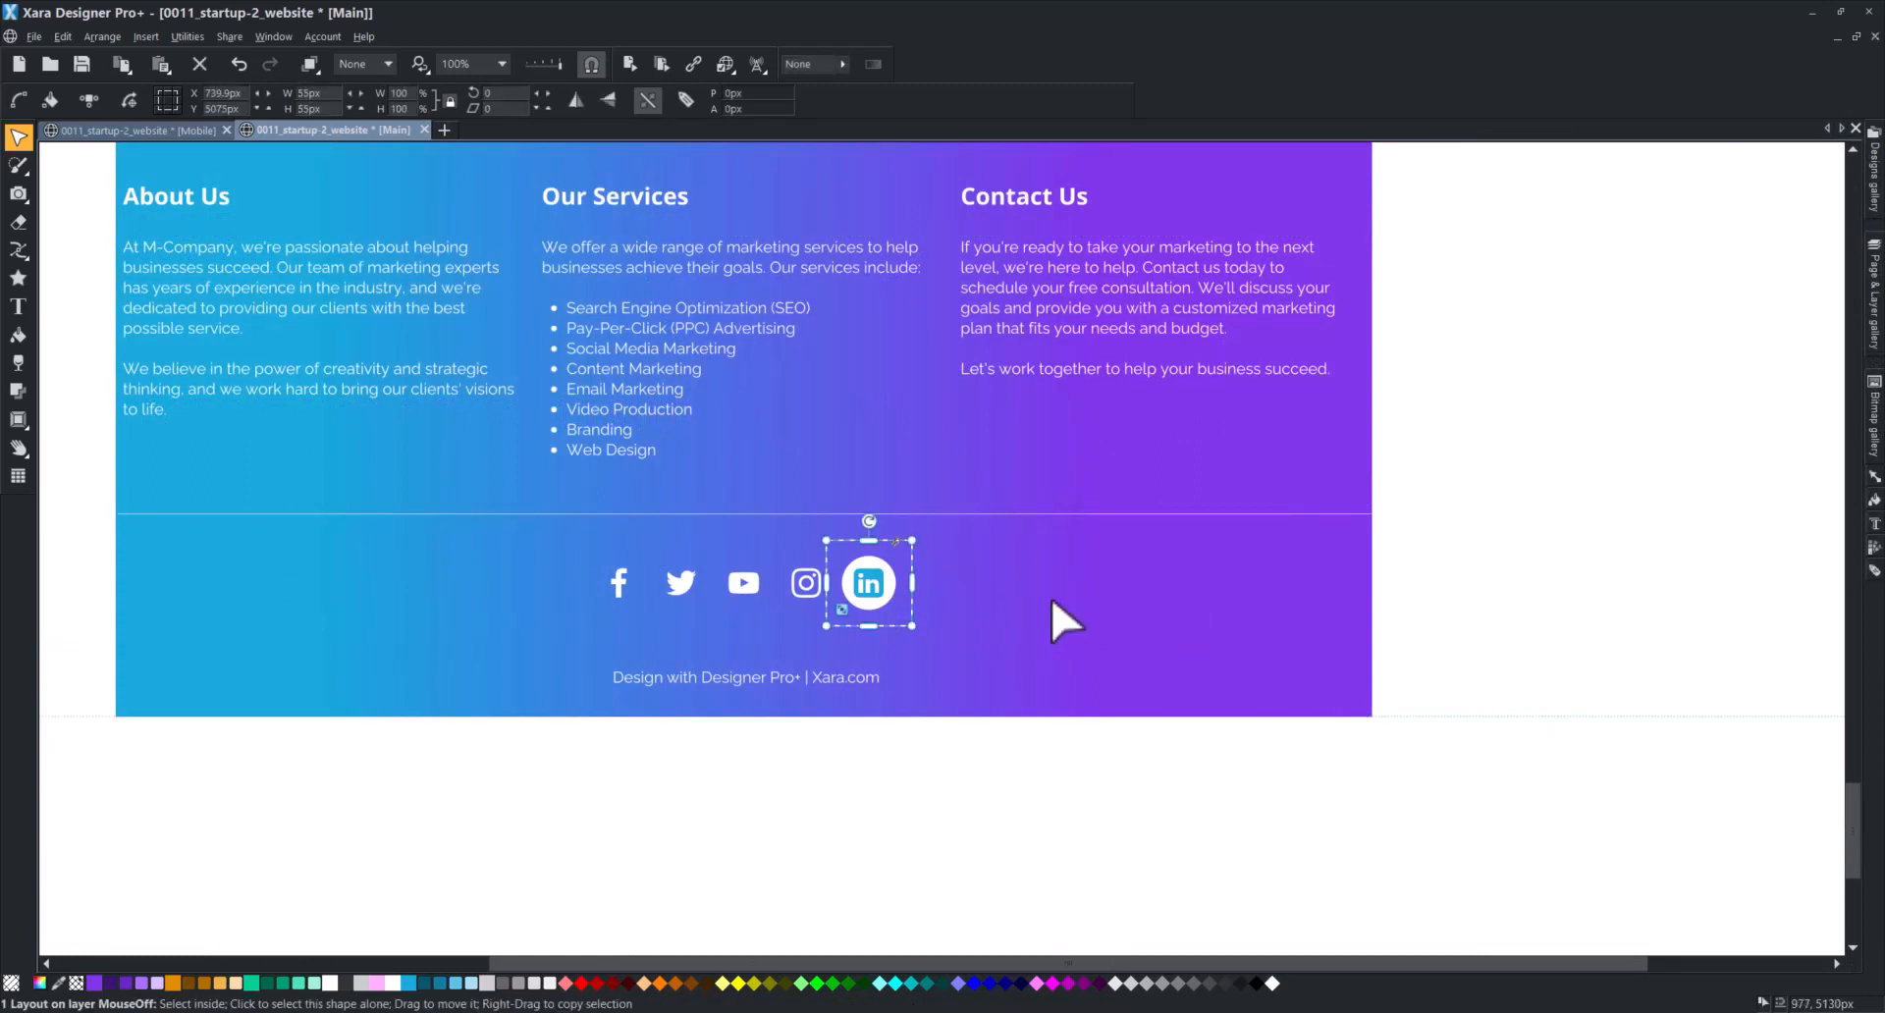
pyautogui.moveTo(868, 583); pyautogui.dragTo(940, 550)
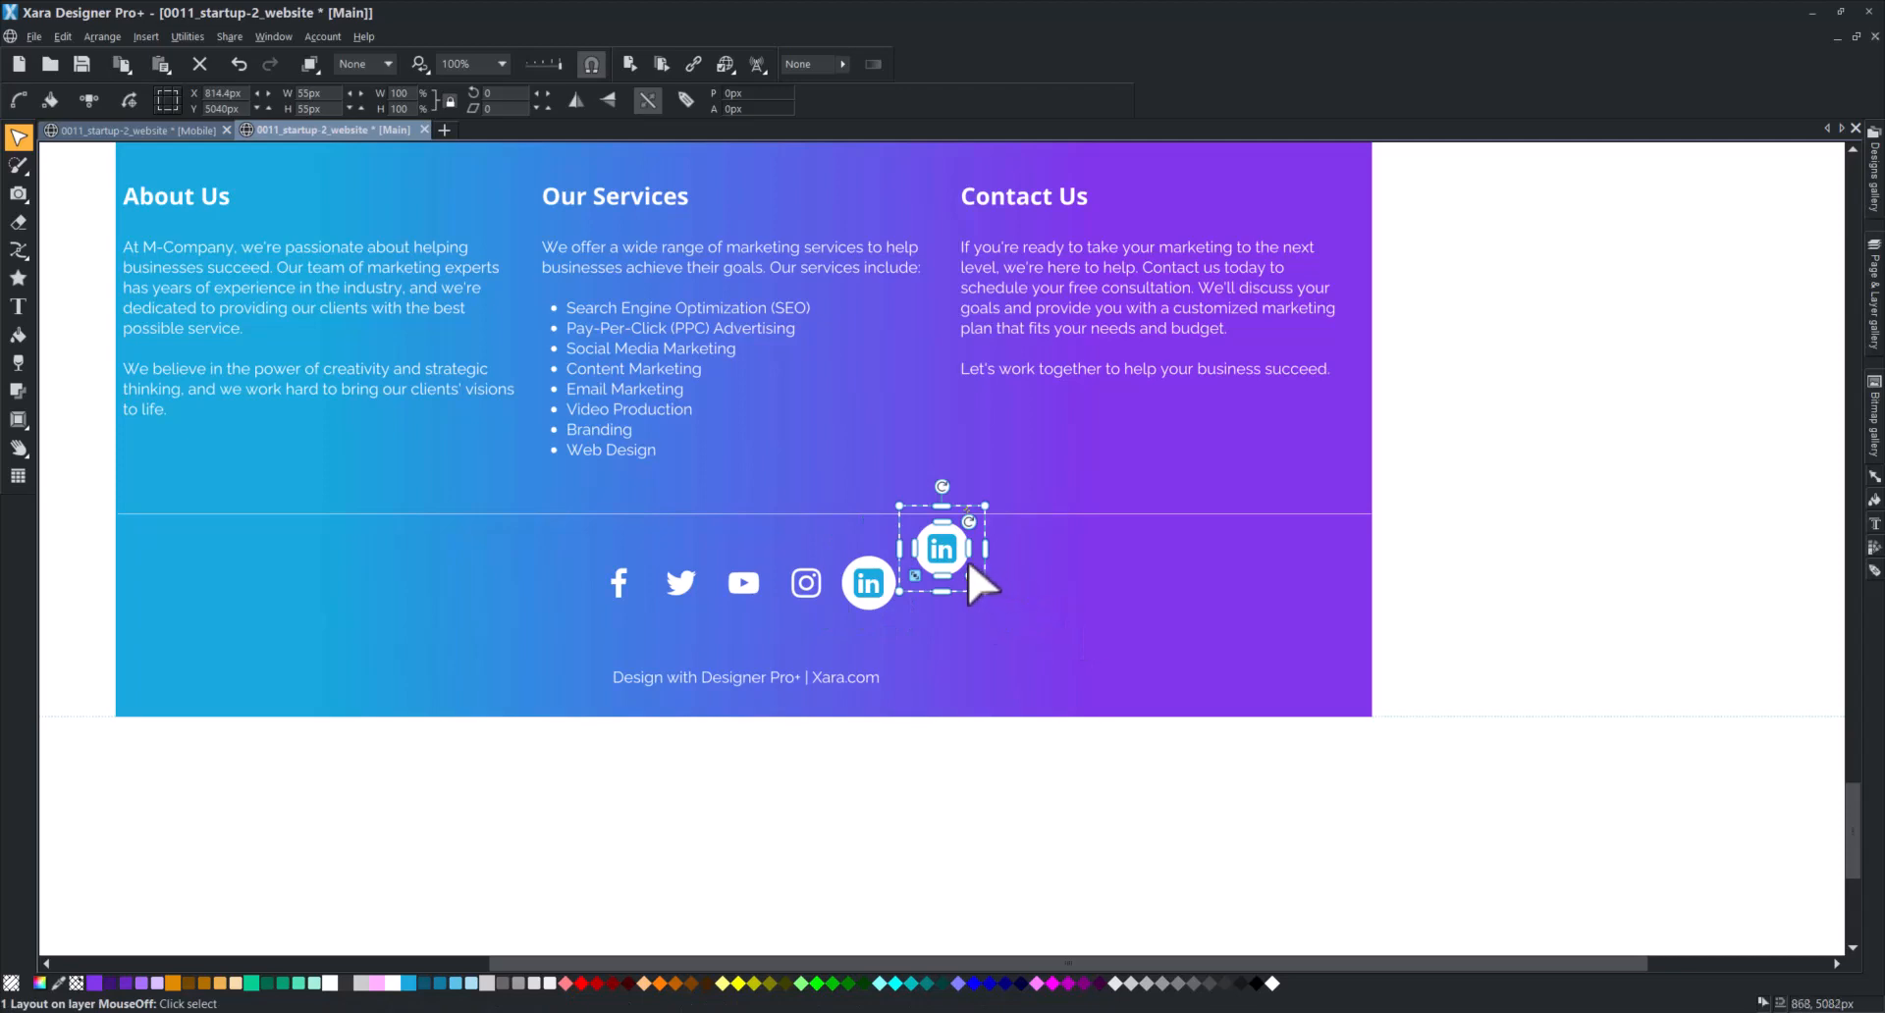
pyautogui.moveTo(944, 550); pyautogui.dragTo(1337, 617)
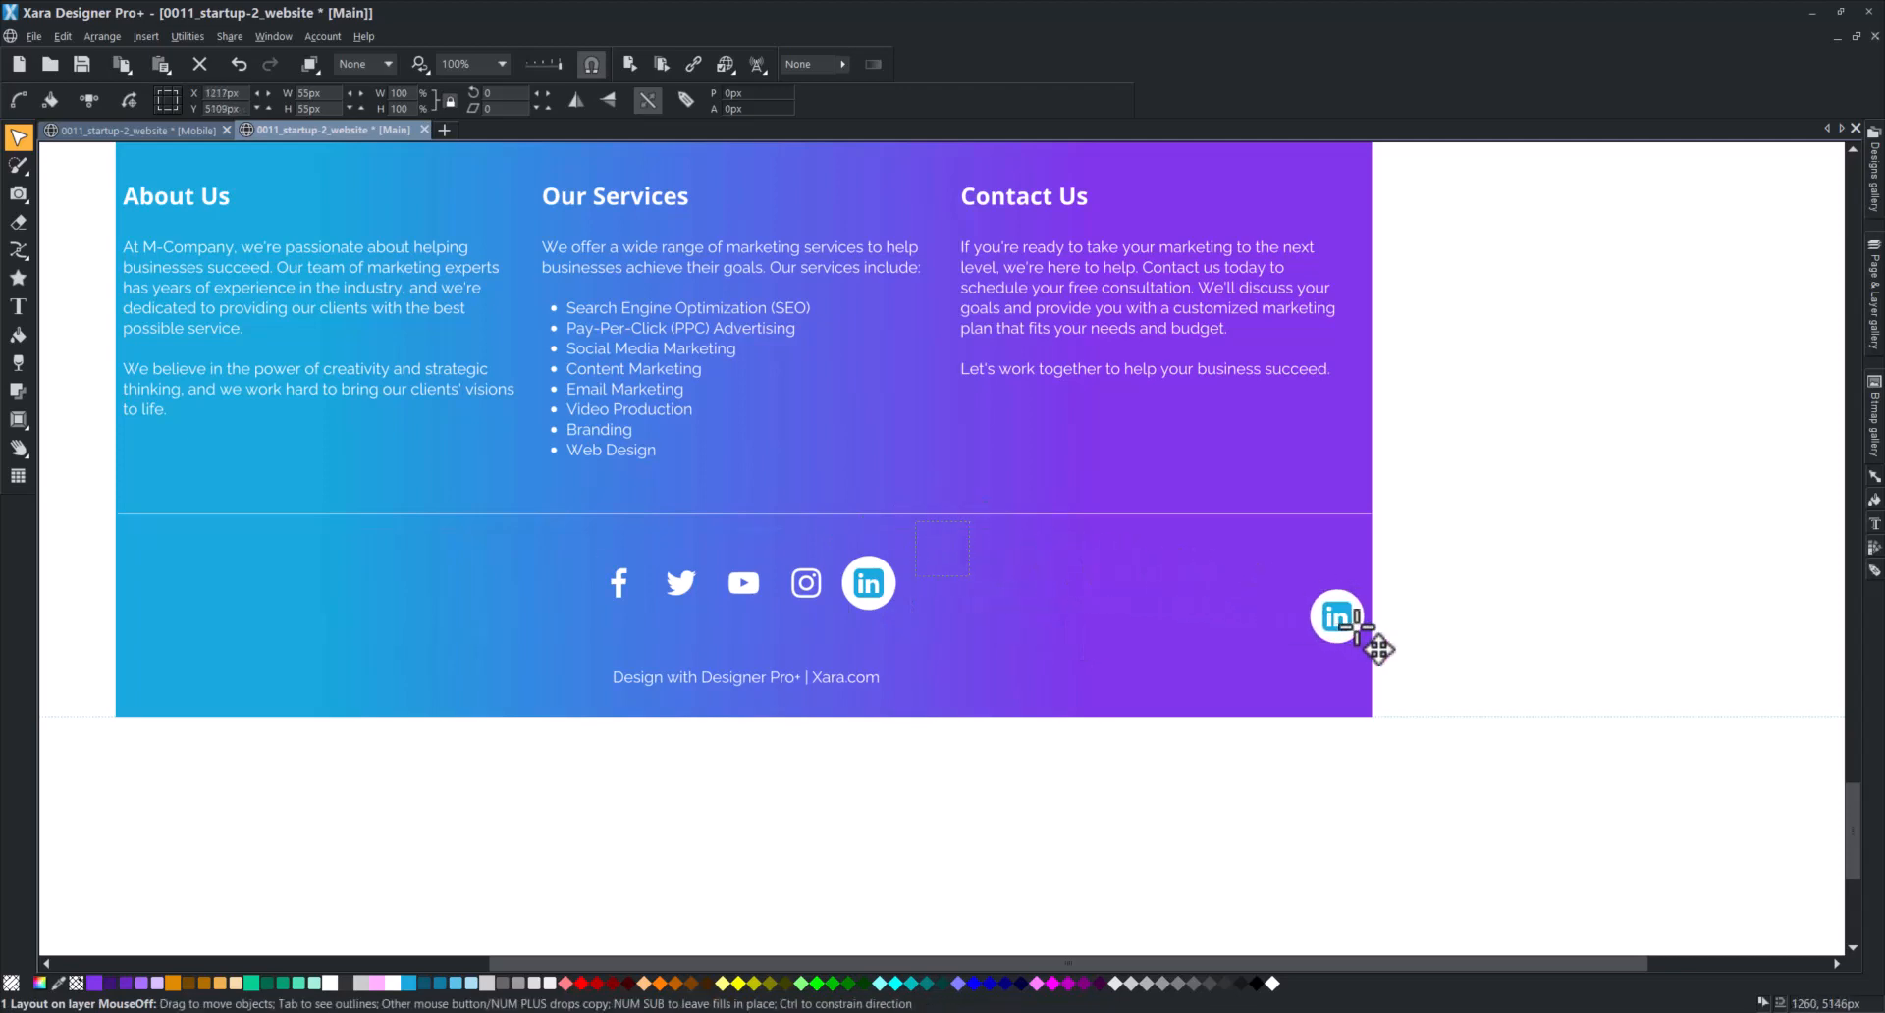
pyautogui.moveTo(1337, 617); pyautogui.dragTo(1396, 691)
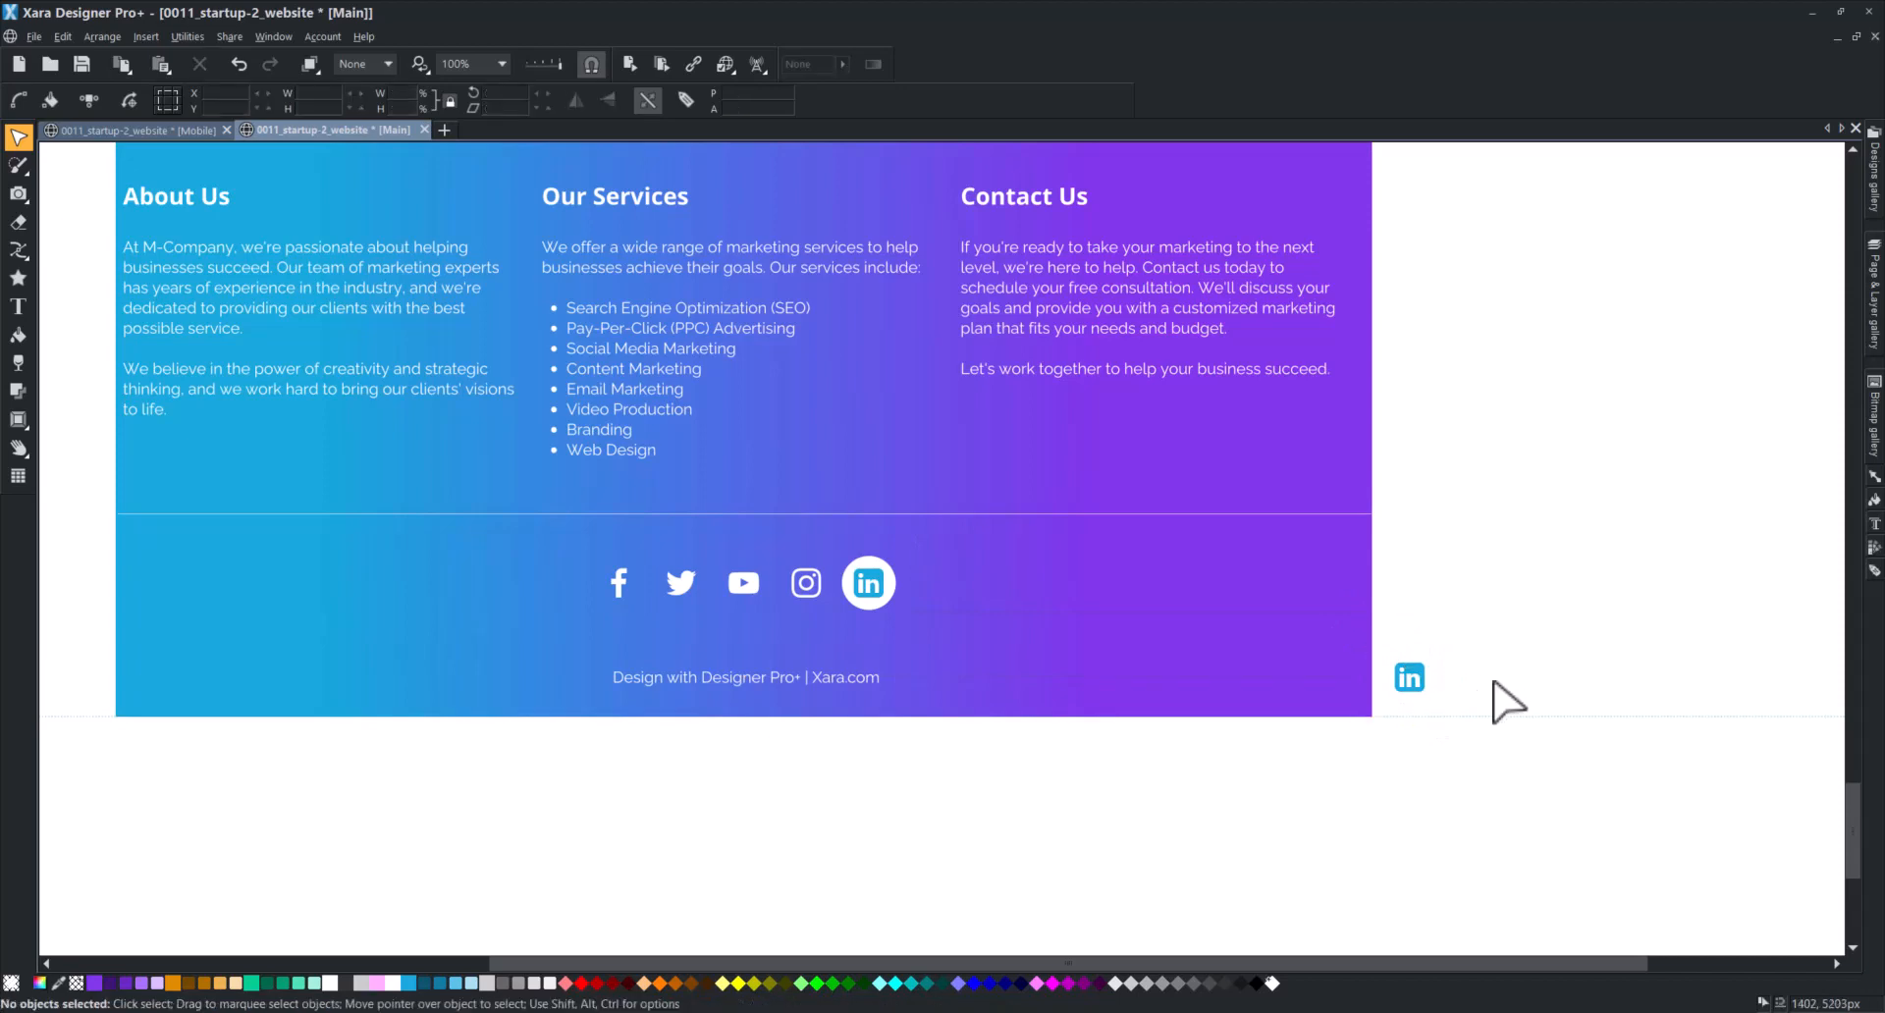
pyautogui.click(1410, 677)
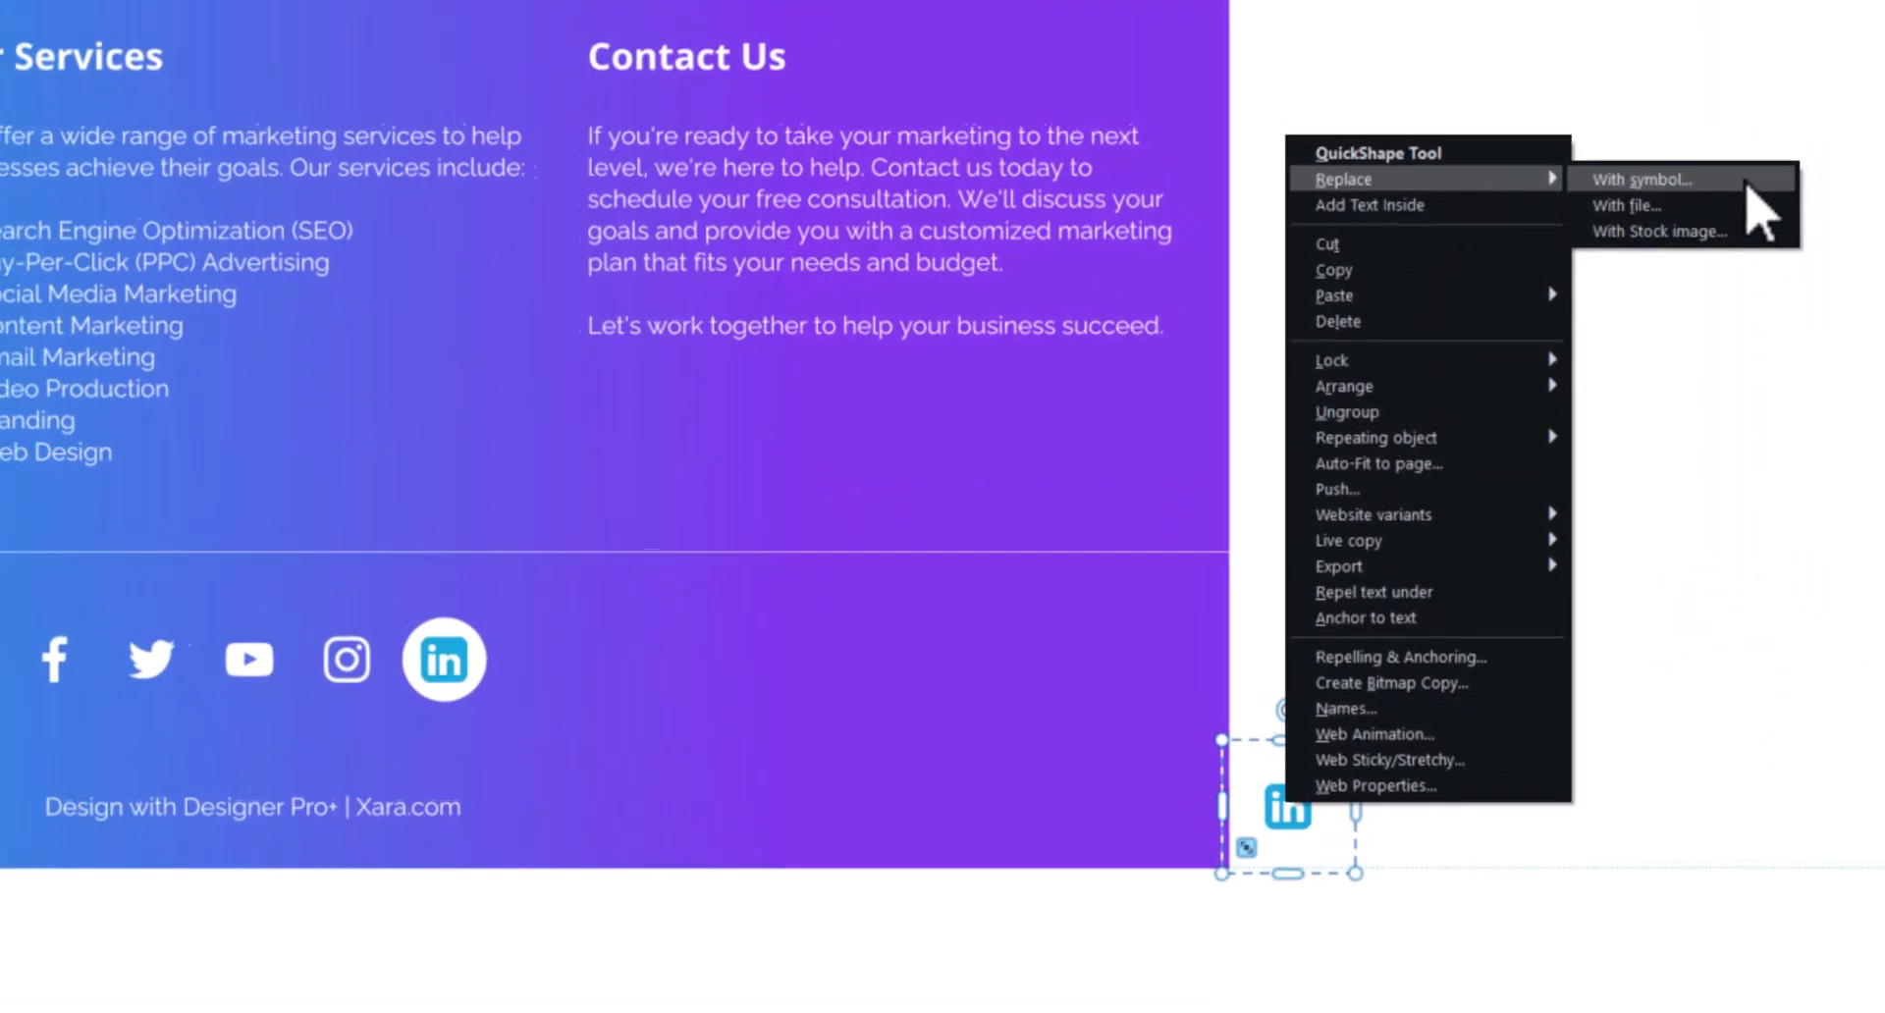
# - Replace the copied icon with the up-arrow symbol found by searching 'arrow'
pyautogui.click(1639, 178)
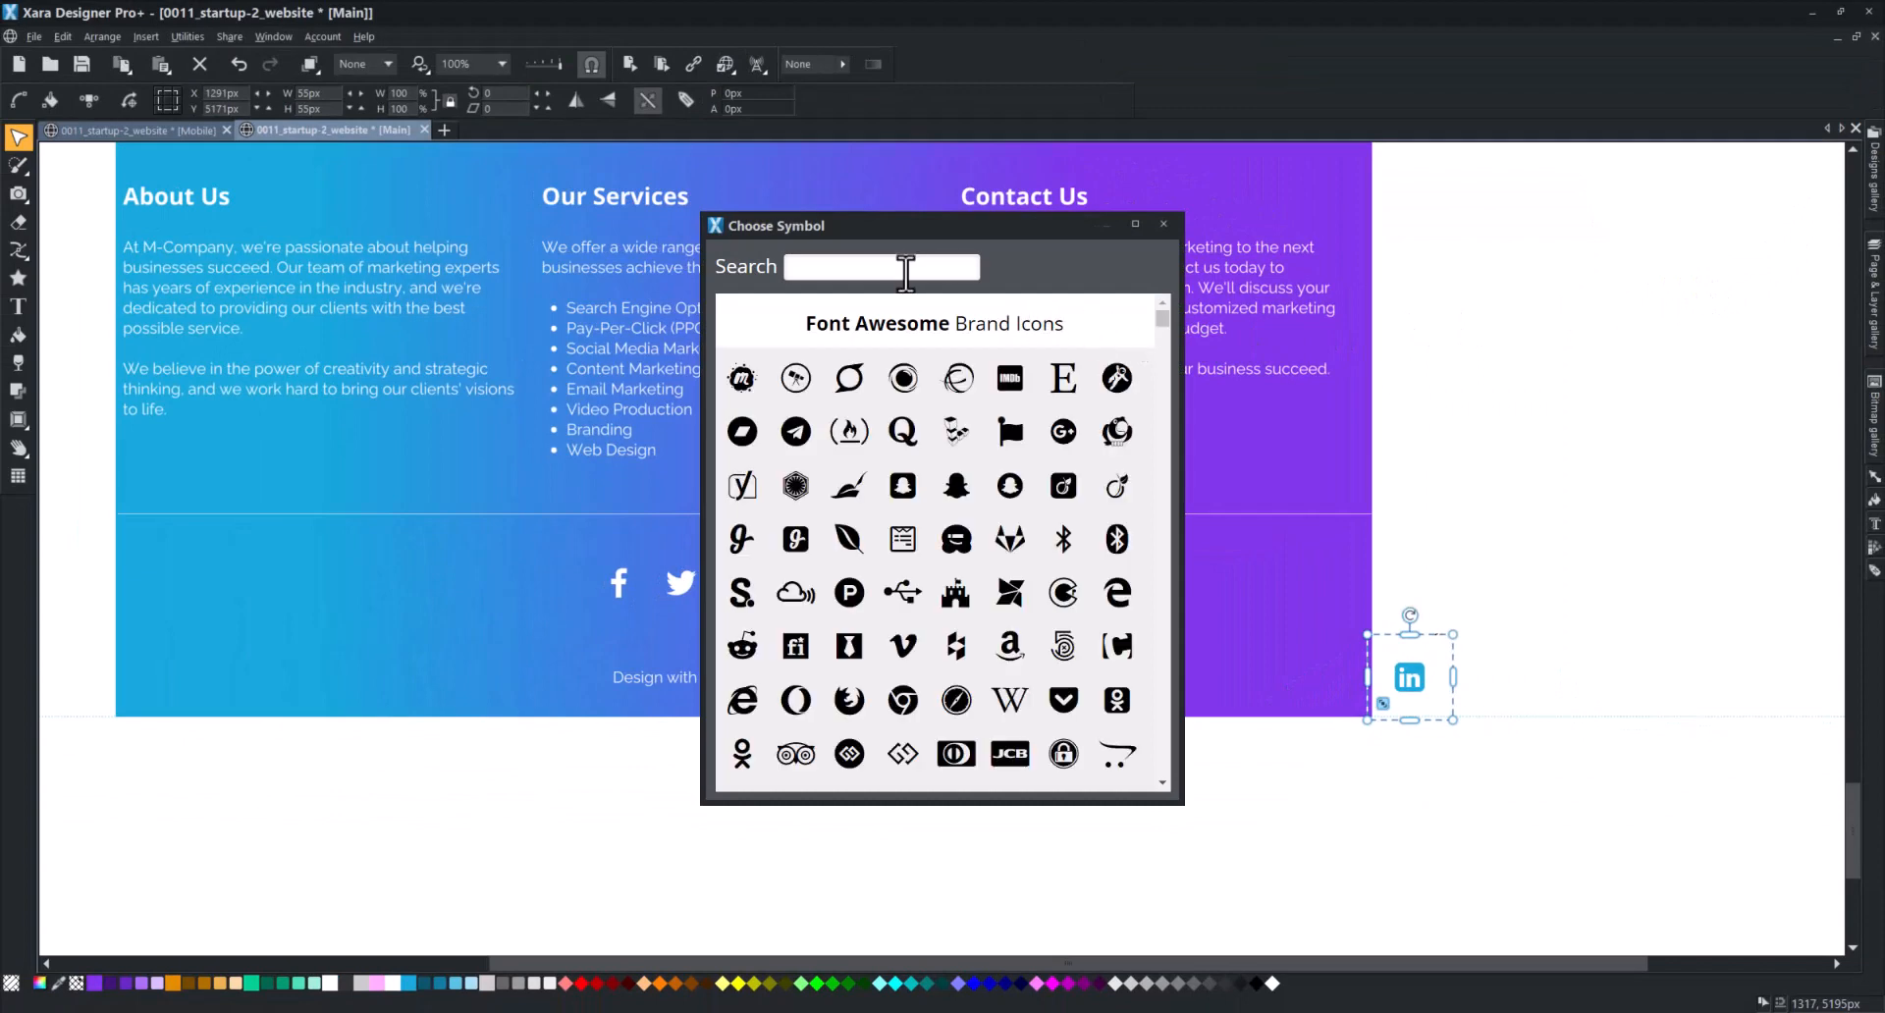
pyautogui.write('arrow')
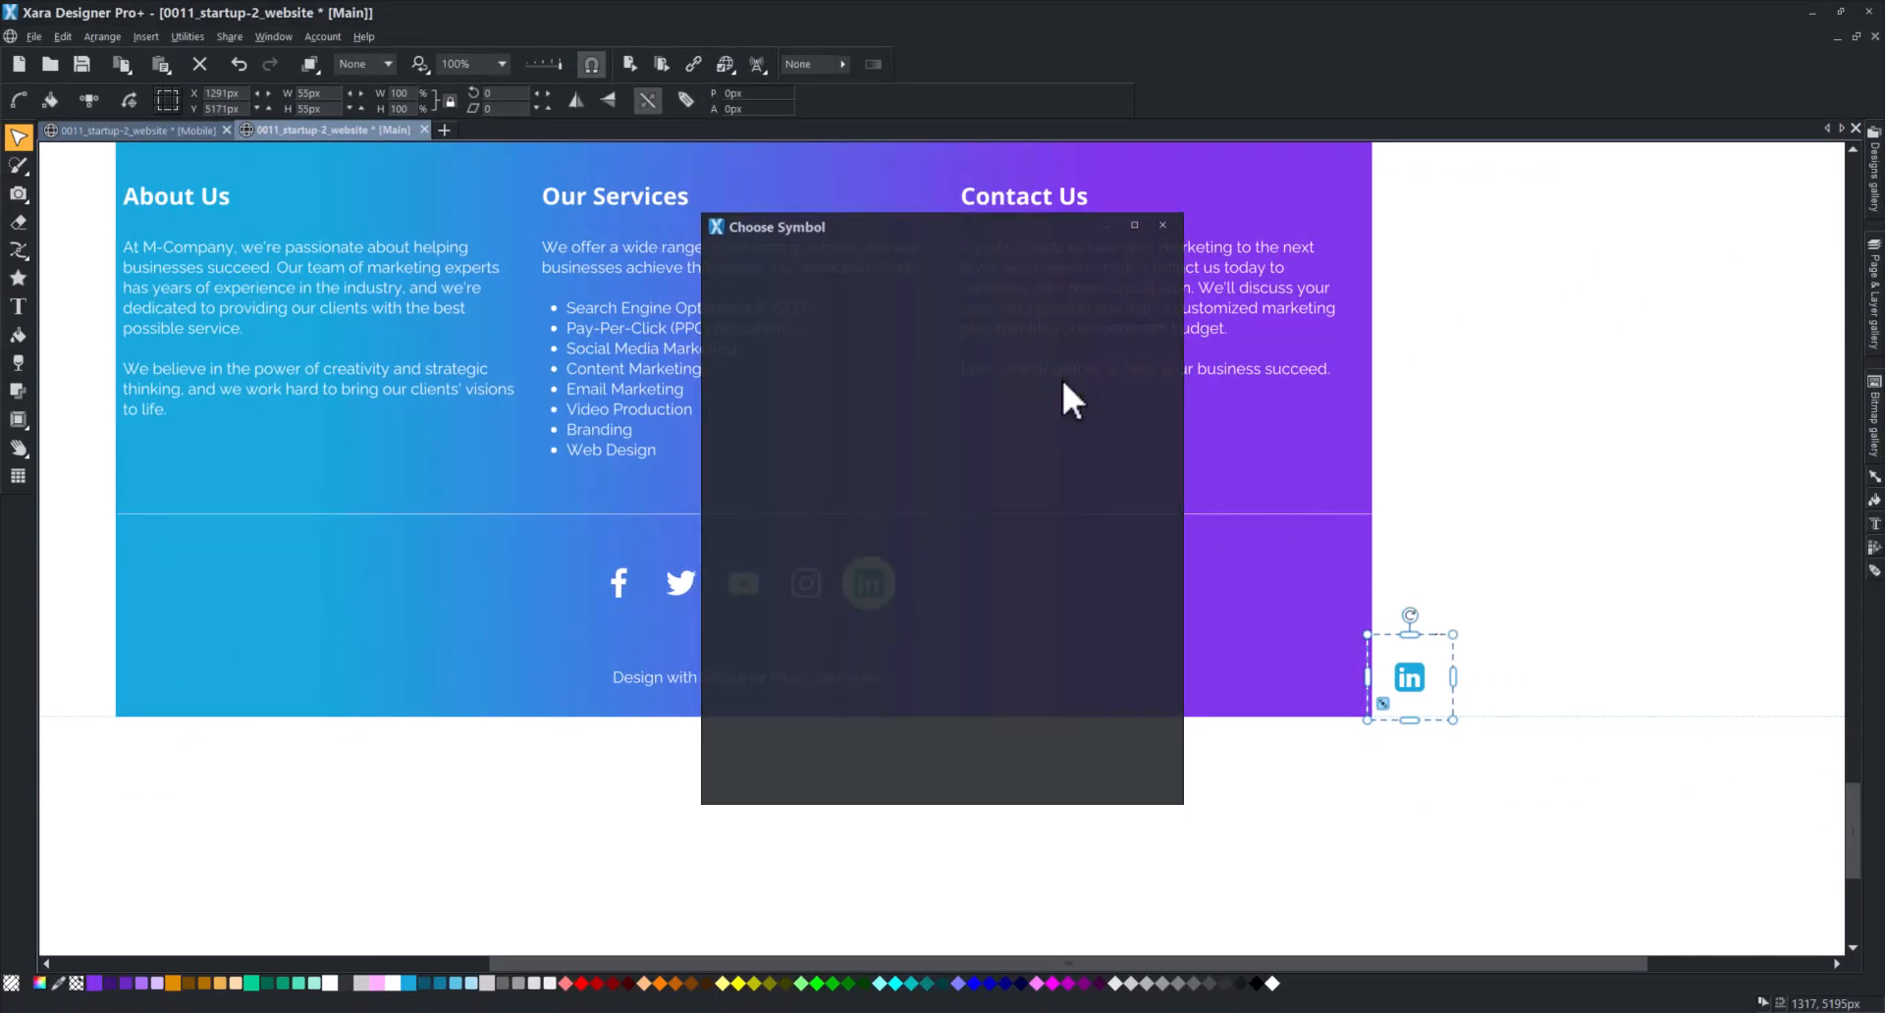
pyautogui.click(1161, 224)
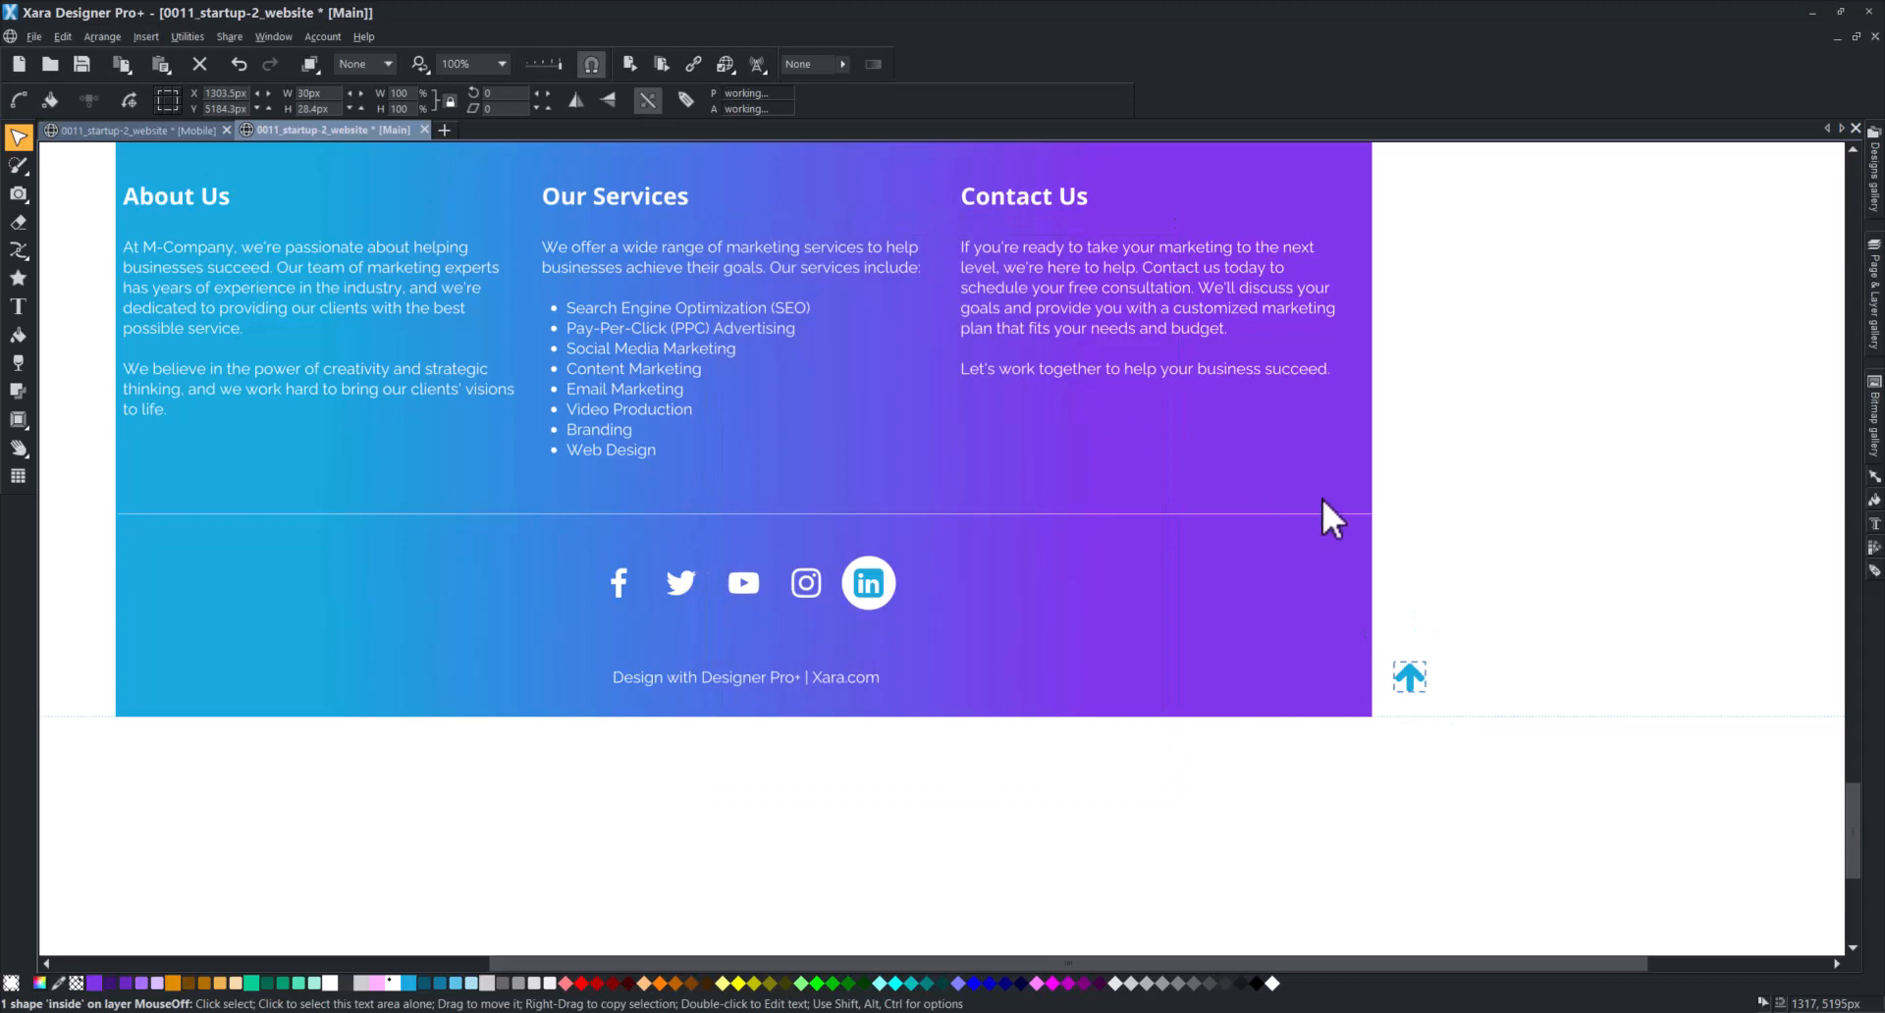
# - Set the up-arrow to Sticky in its Web Sticky/Stretchy properties and confirm
pyautogui.rightClick(1407, 676)
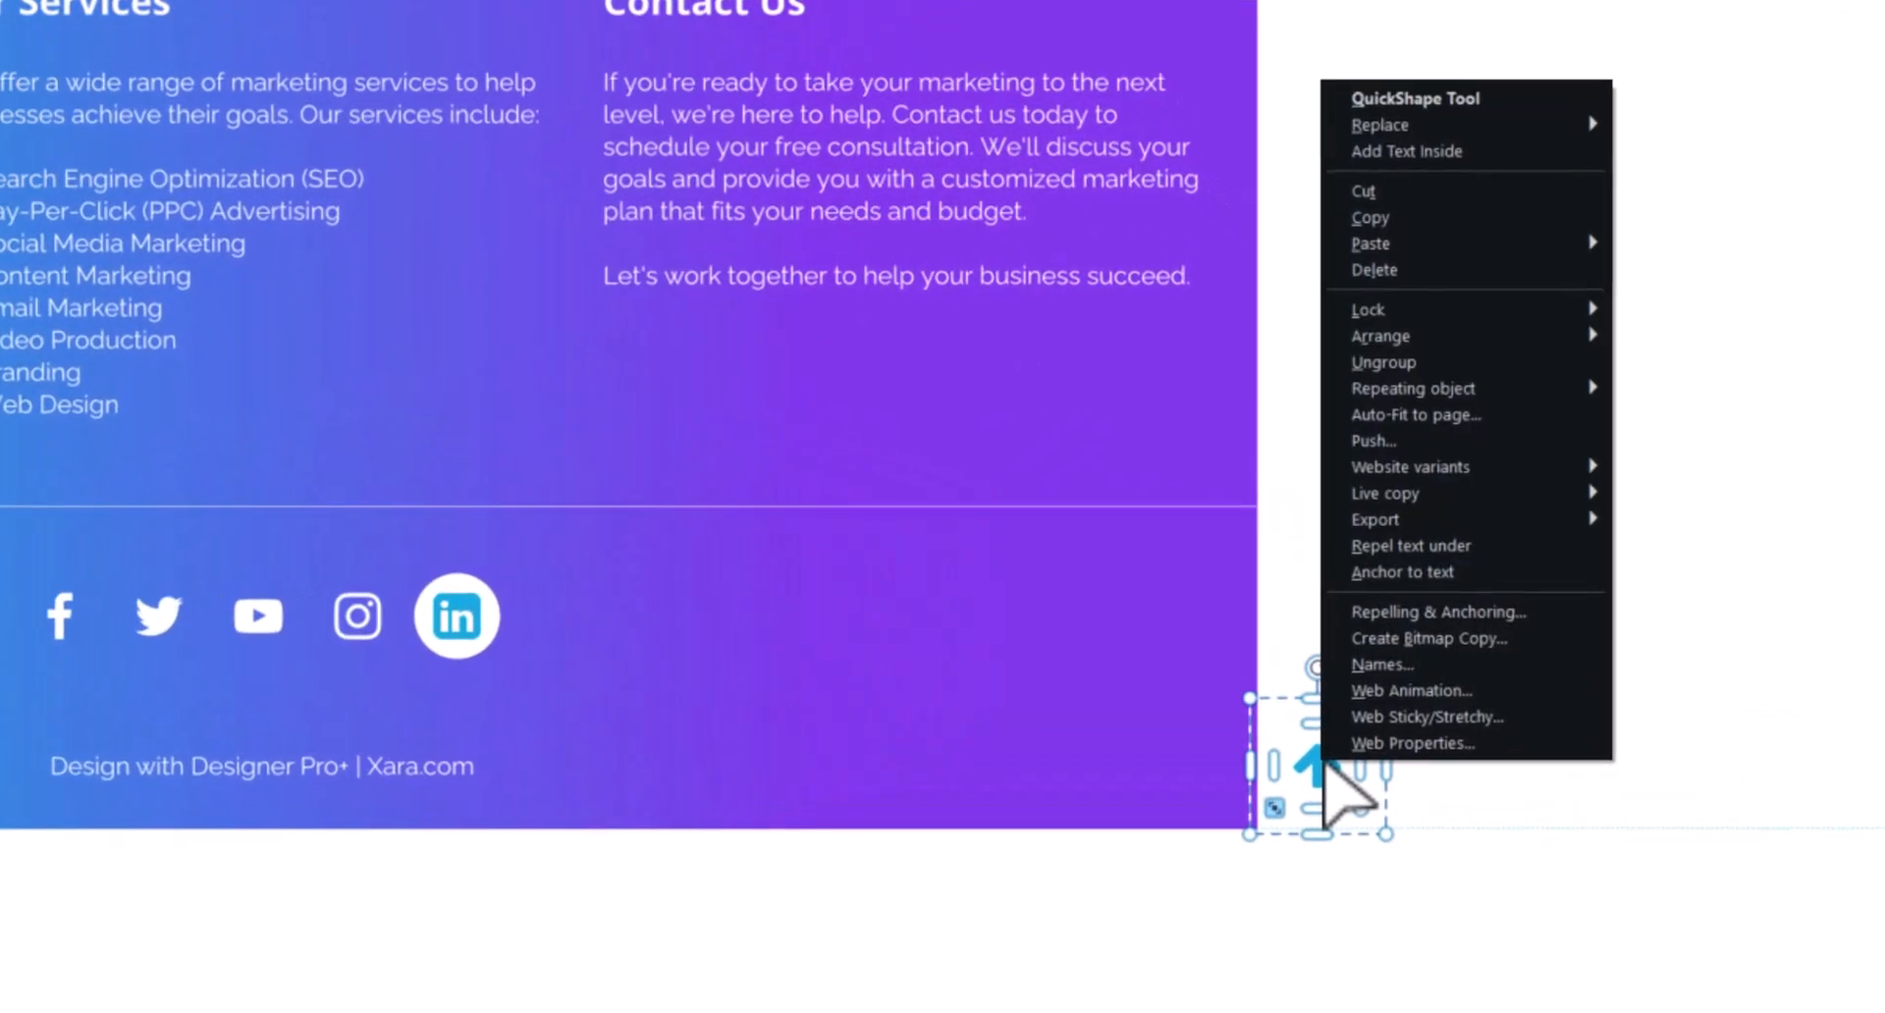
pyautogui.moveTo(1427, 717)
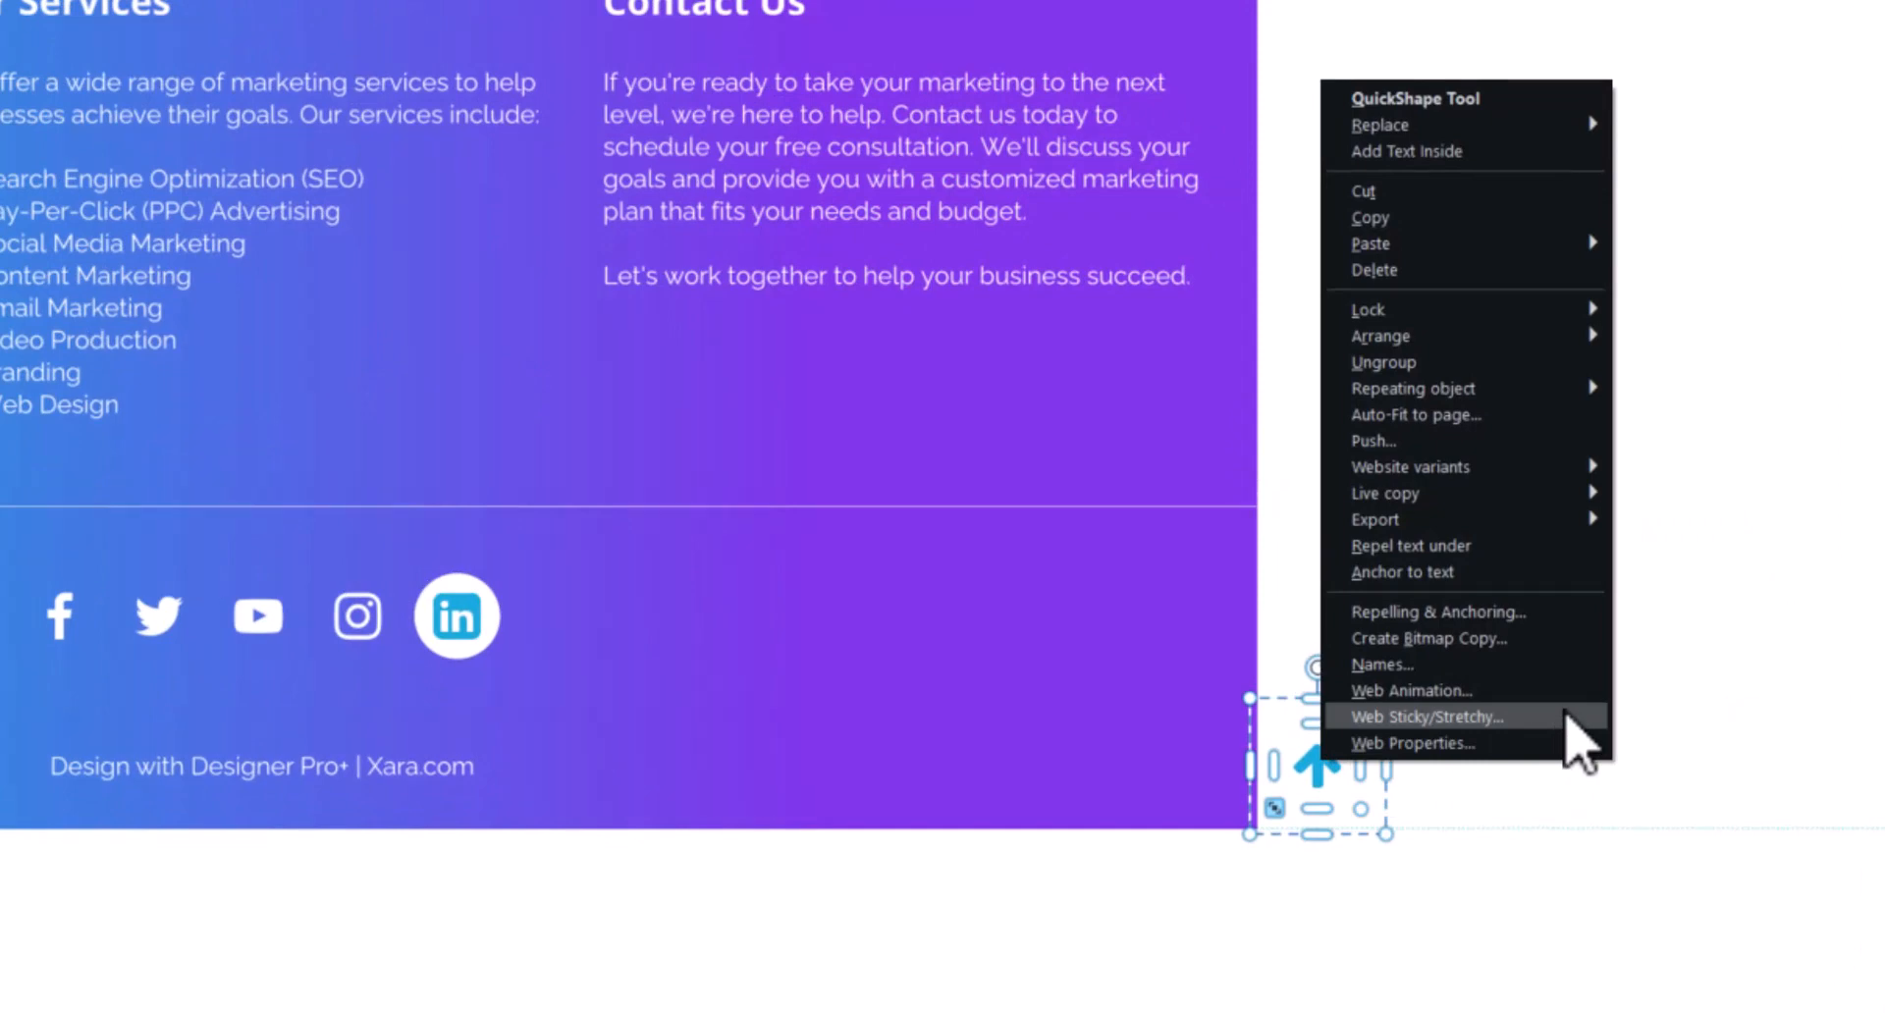
pyautogui.click(1427, 716)
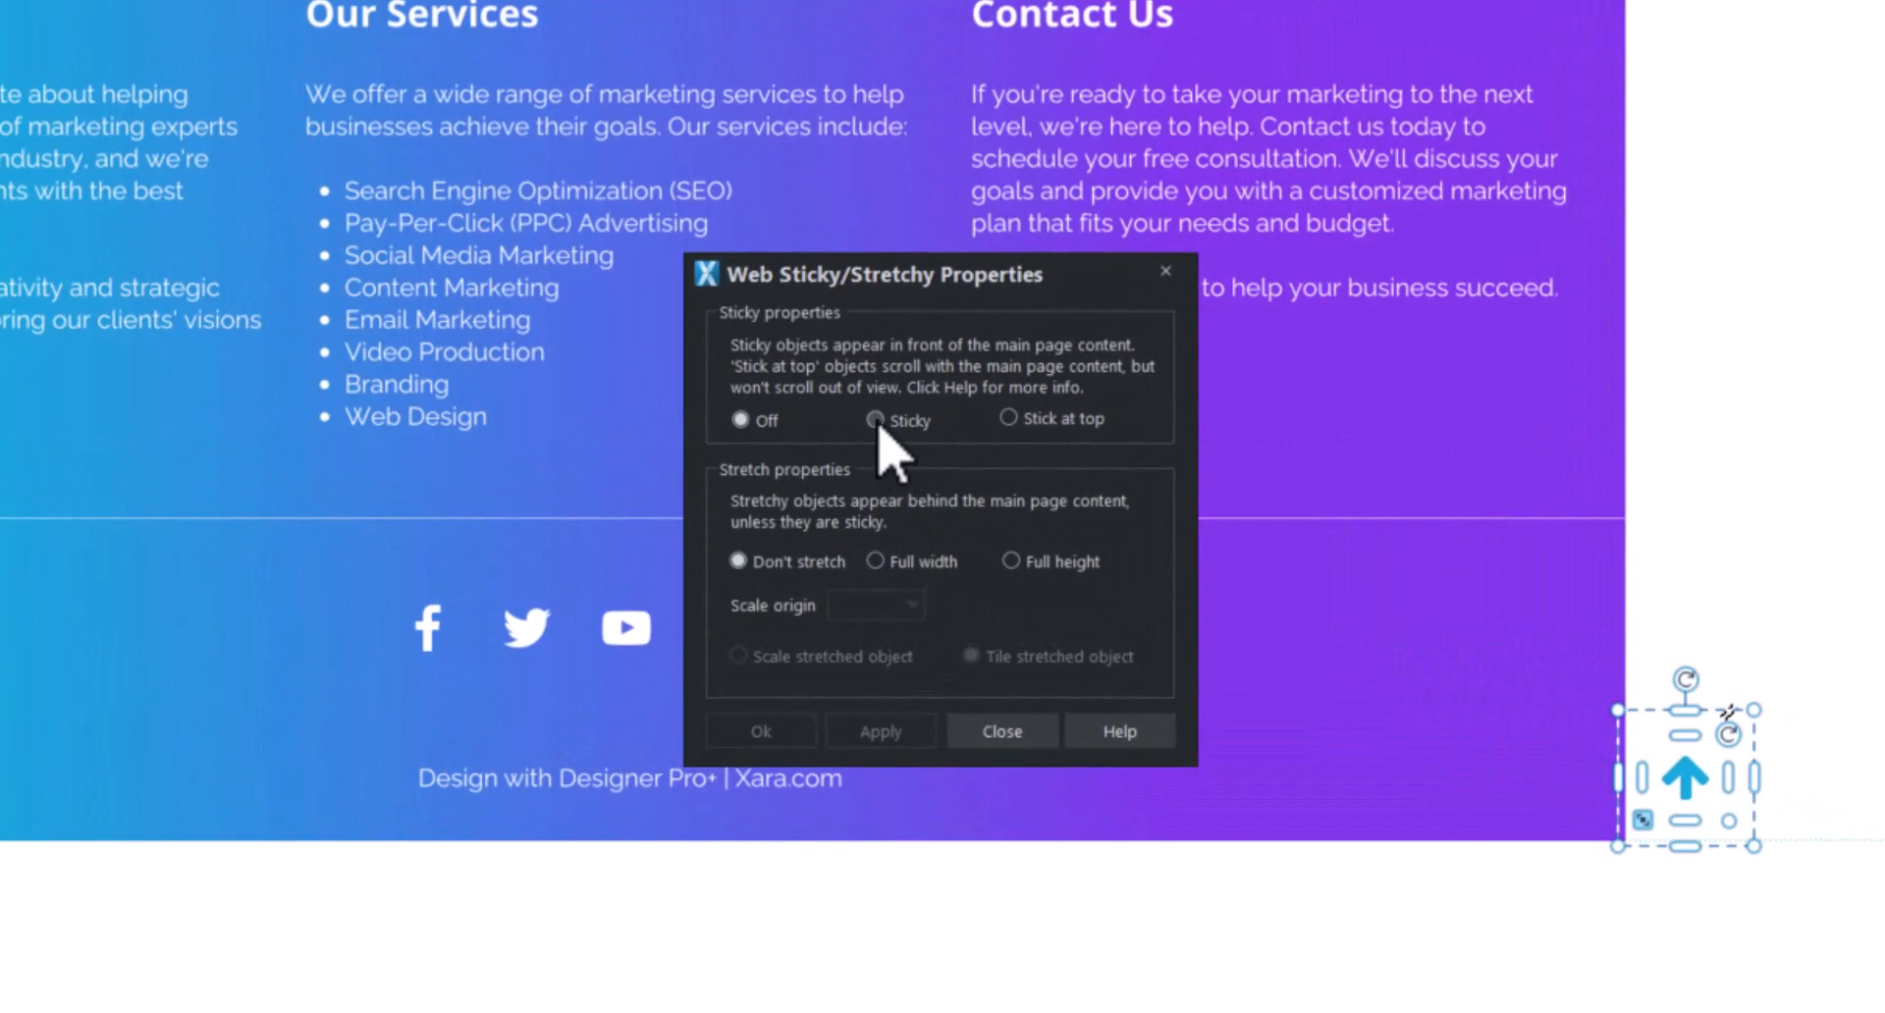
pyautogui.click(880, 420)
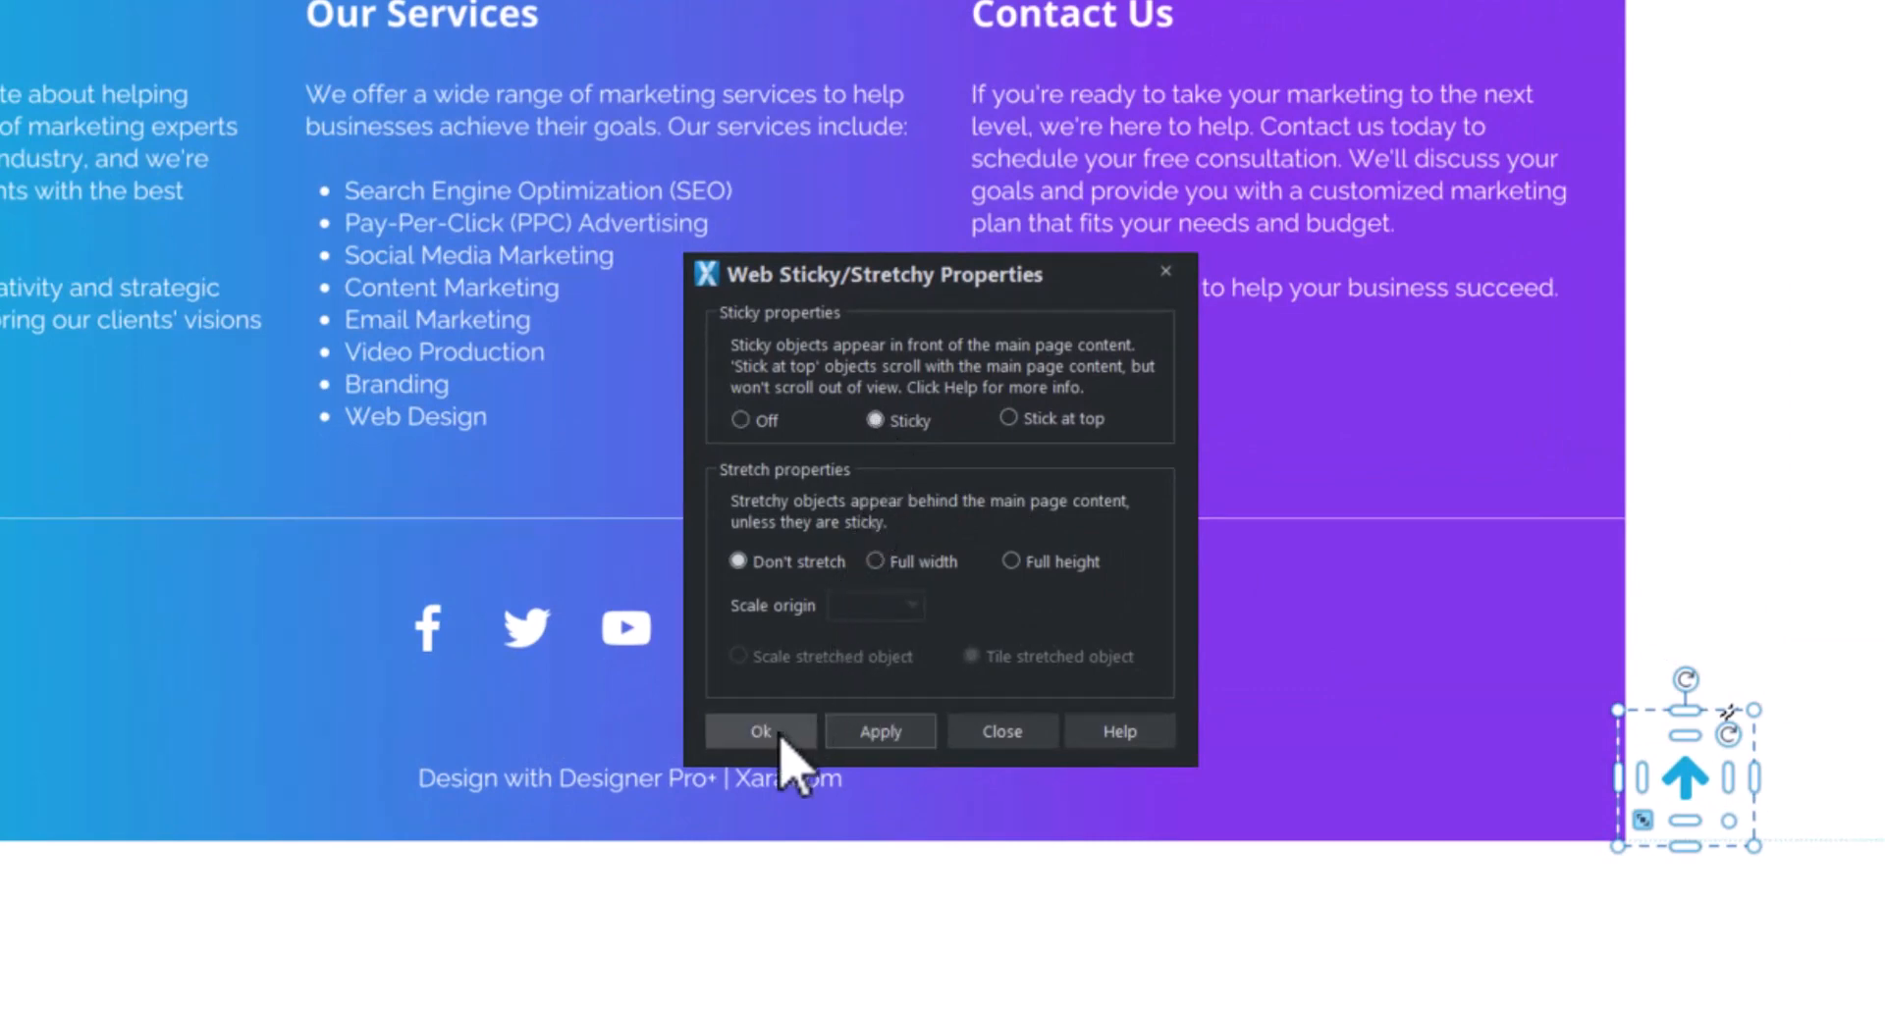
pyautogui.click(758, 731)
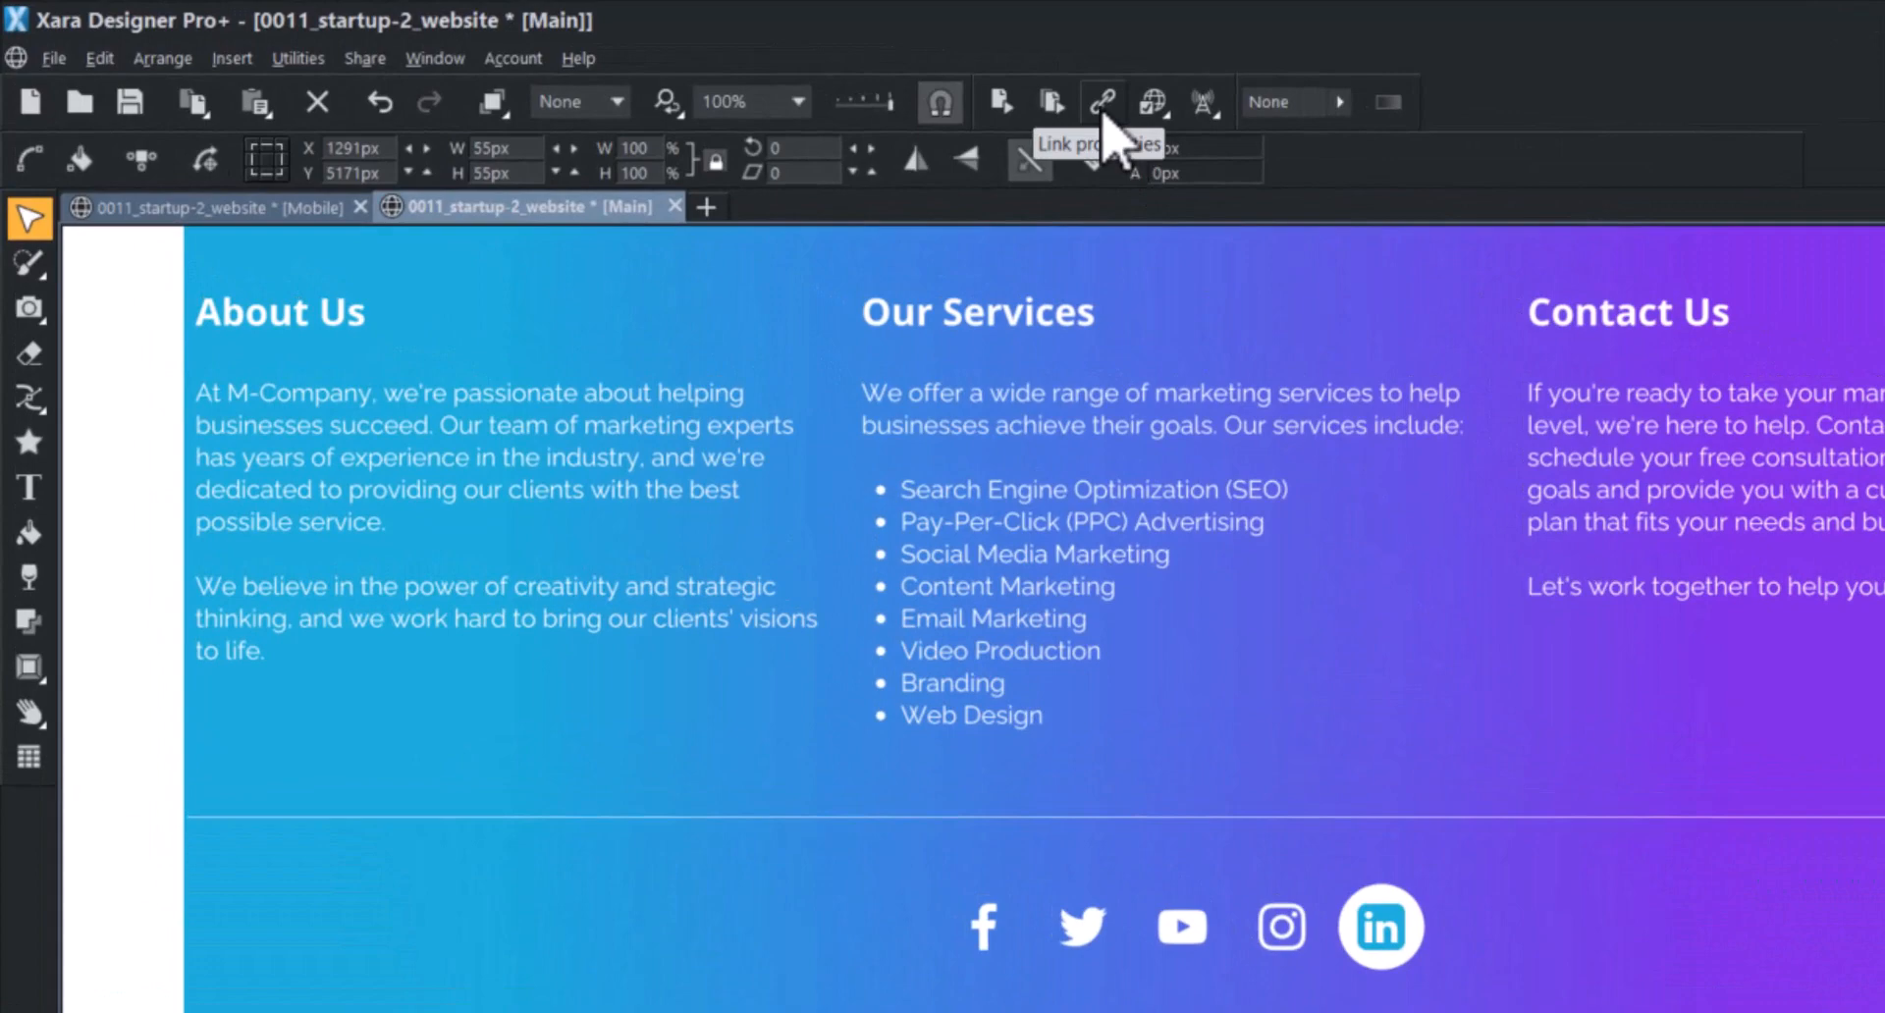
# - Link the up-arrow to <Top of page>, confirm, and enlarge it from a corner handle
pyautogui.click(1102, 101)
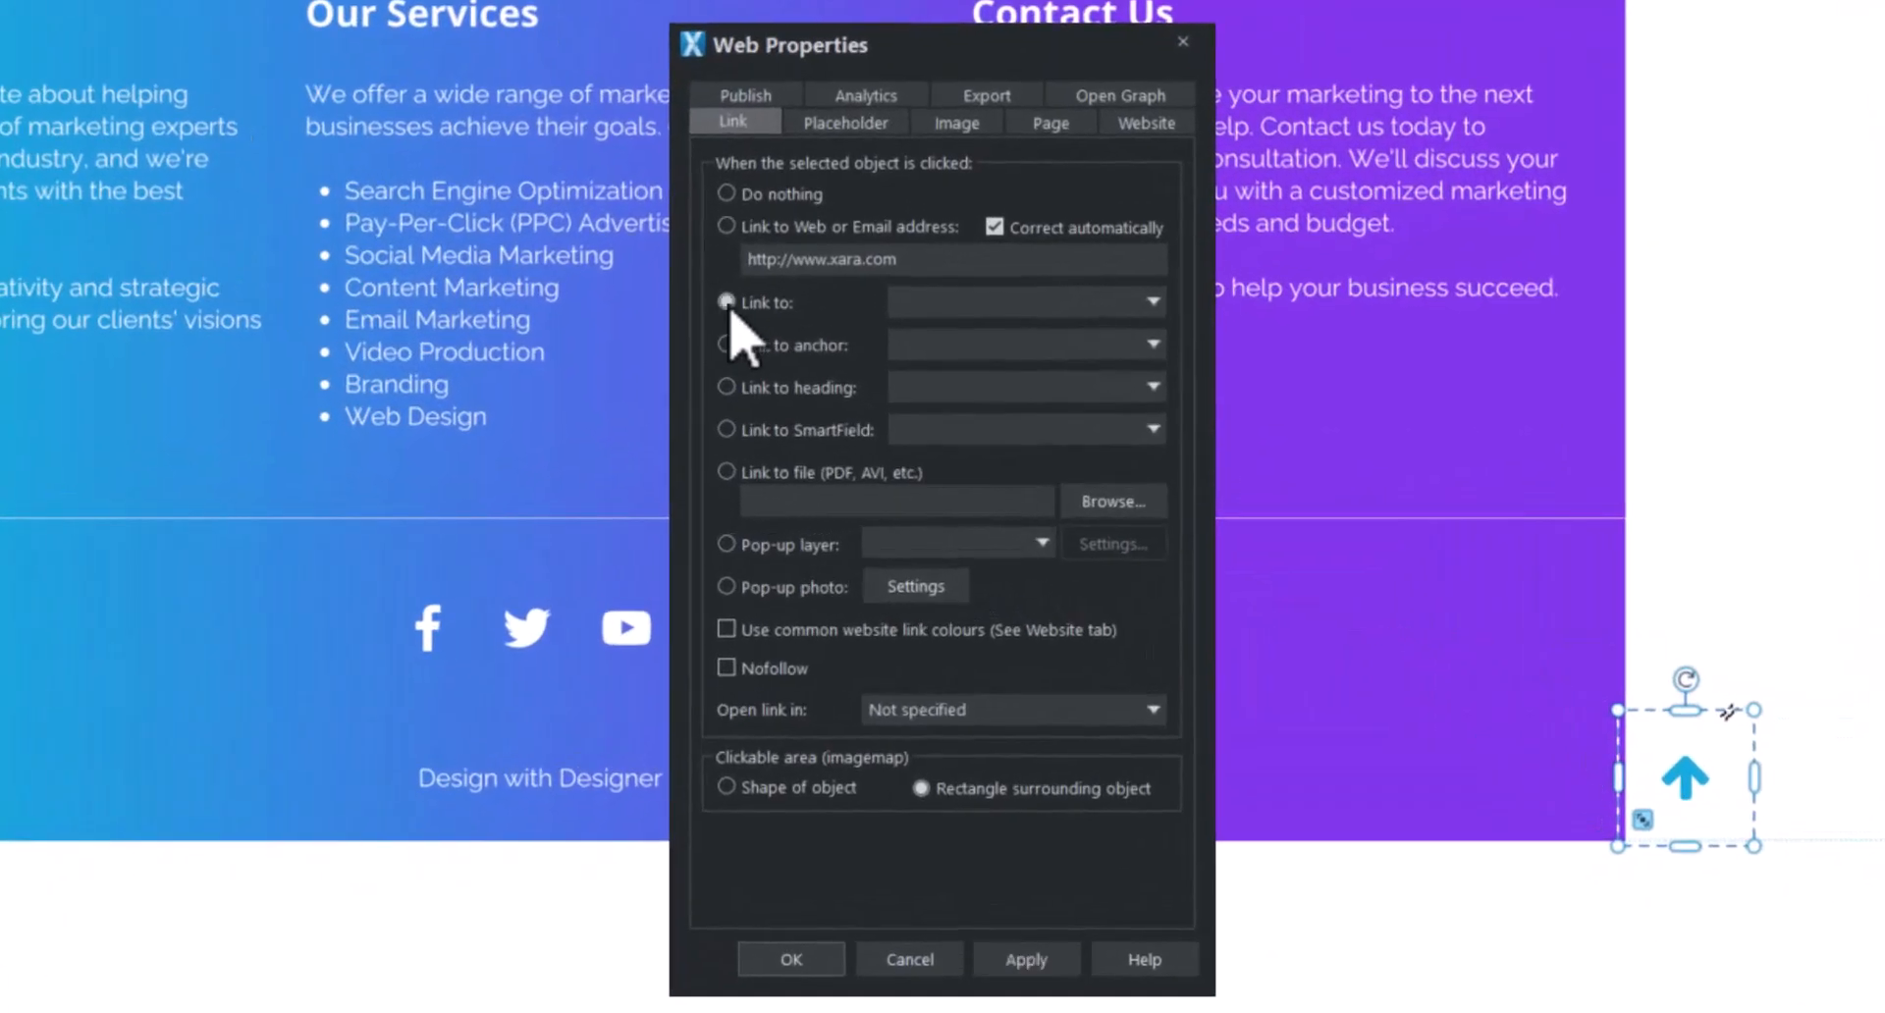
pyautogui.click(1150, 302)
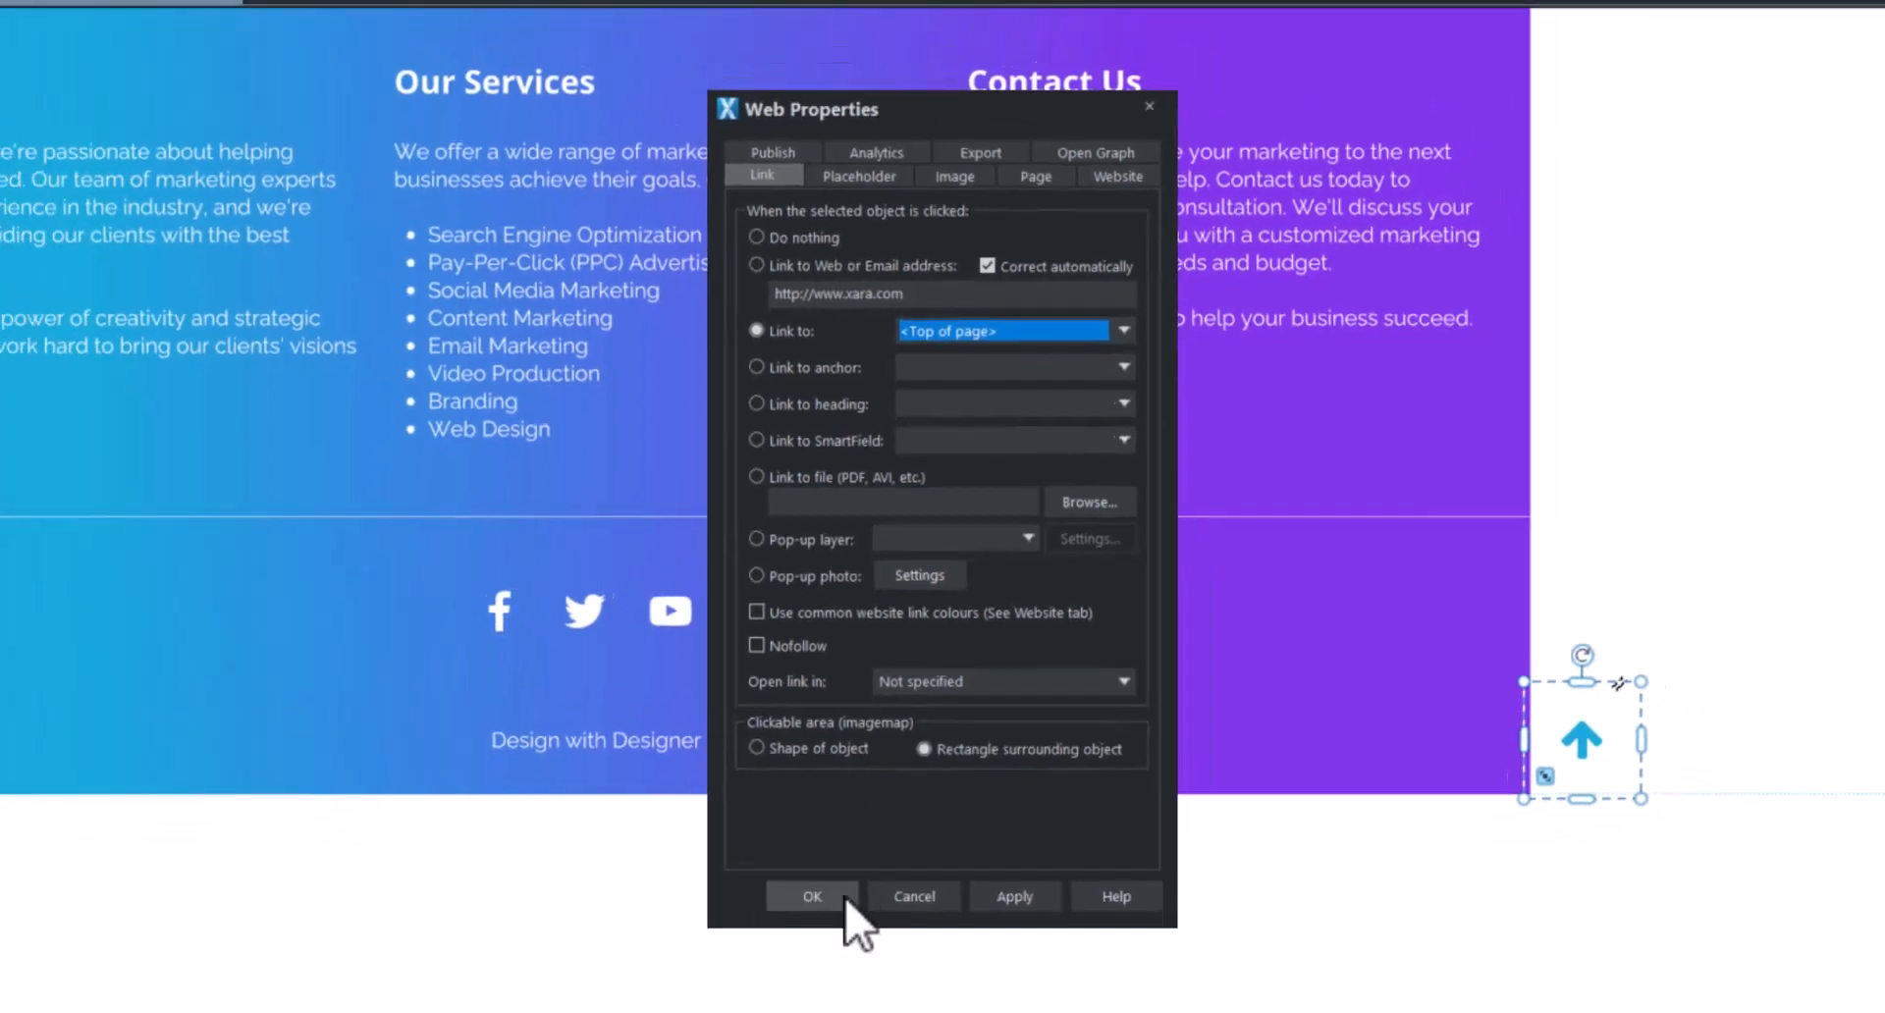
pyautogui.click(811, 897)
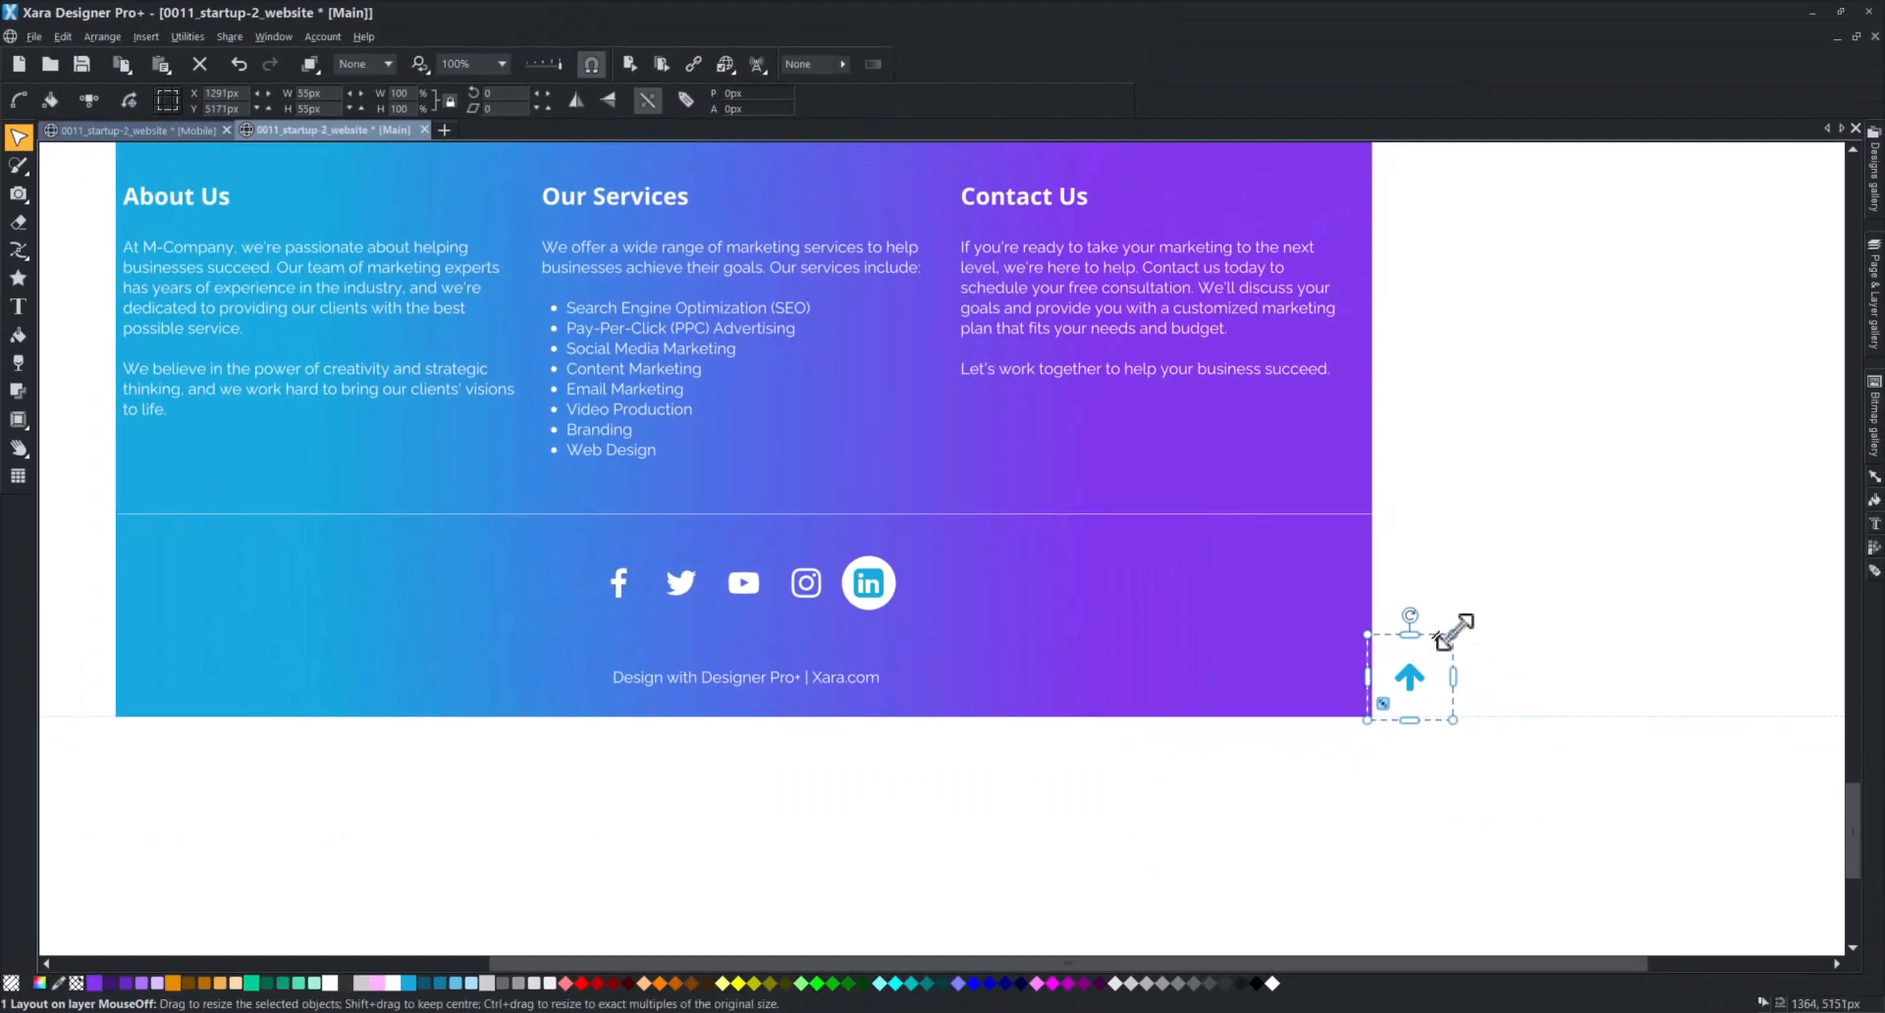
pyautogui.moveTo(1454, 625); pyautogui.dragTo(1496, 596)
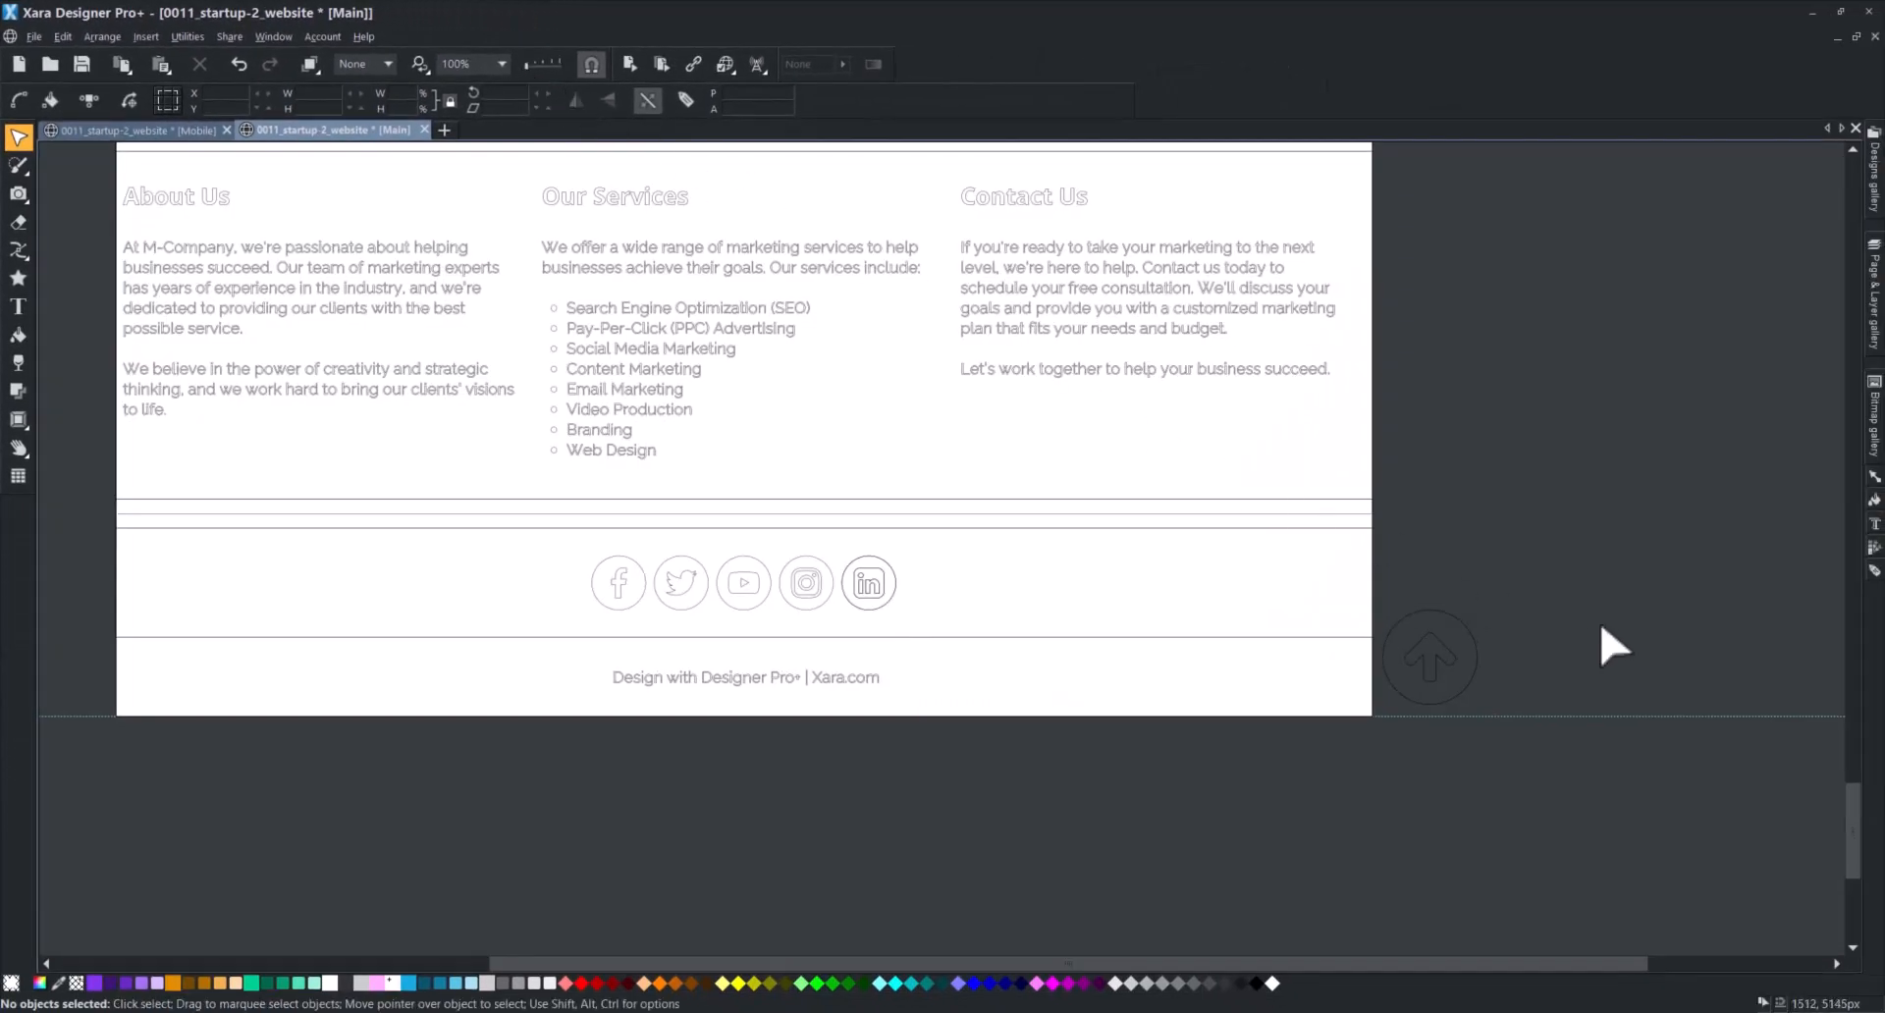
pyautogui.moveTo(1451, 684)
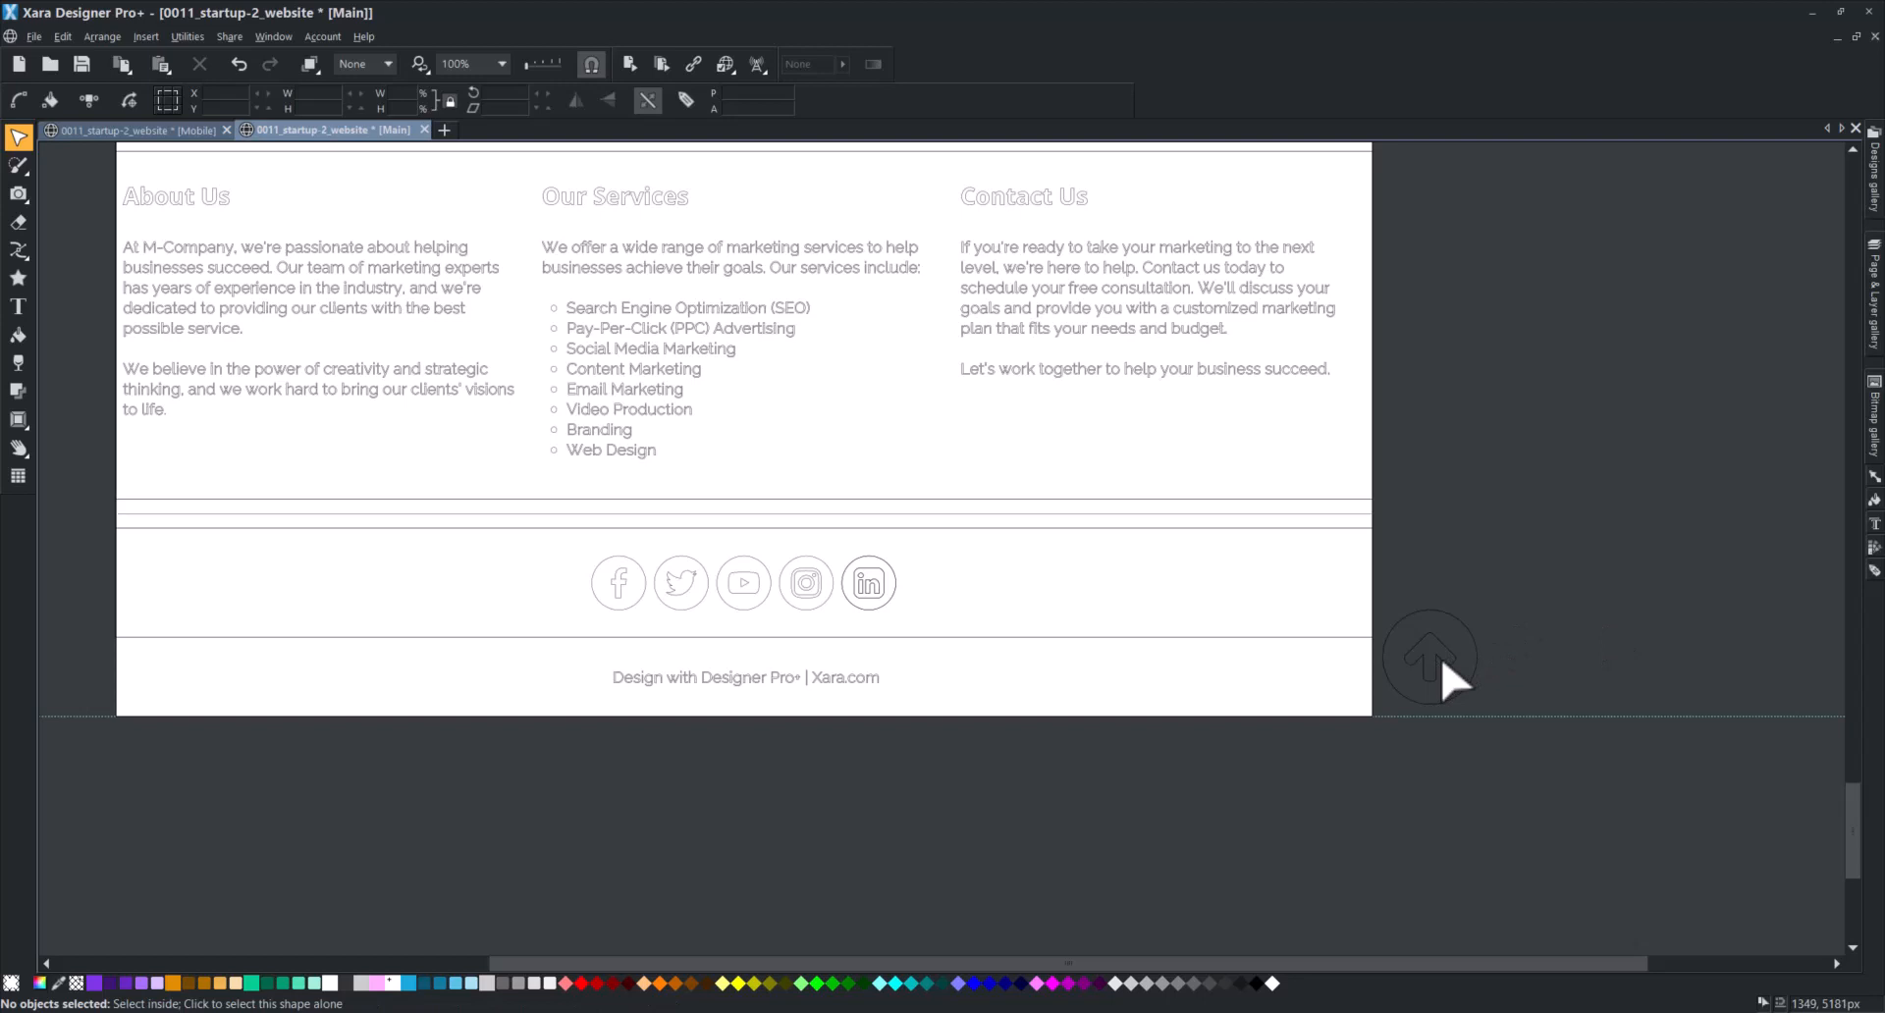
pyautogui.click(1429, 656)
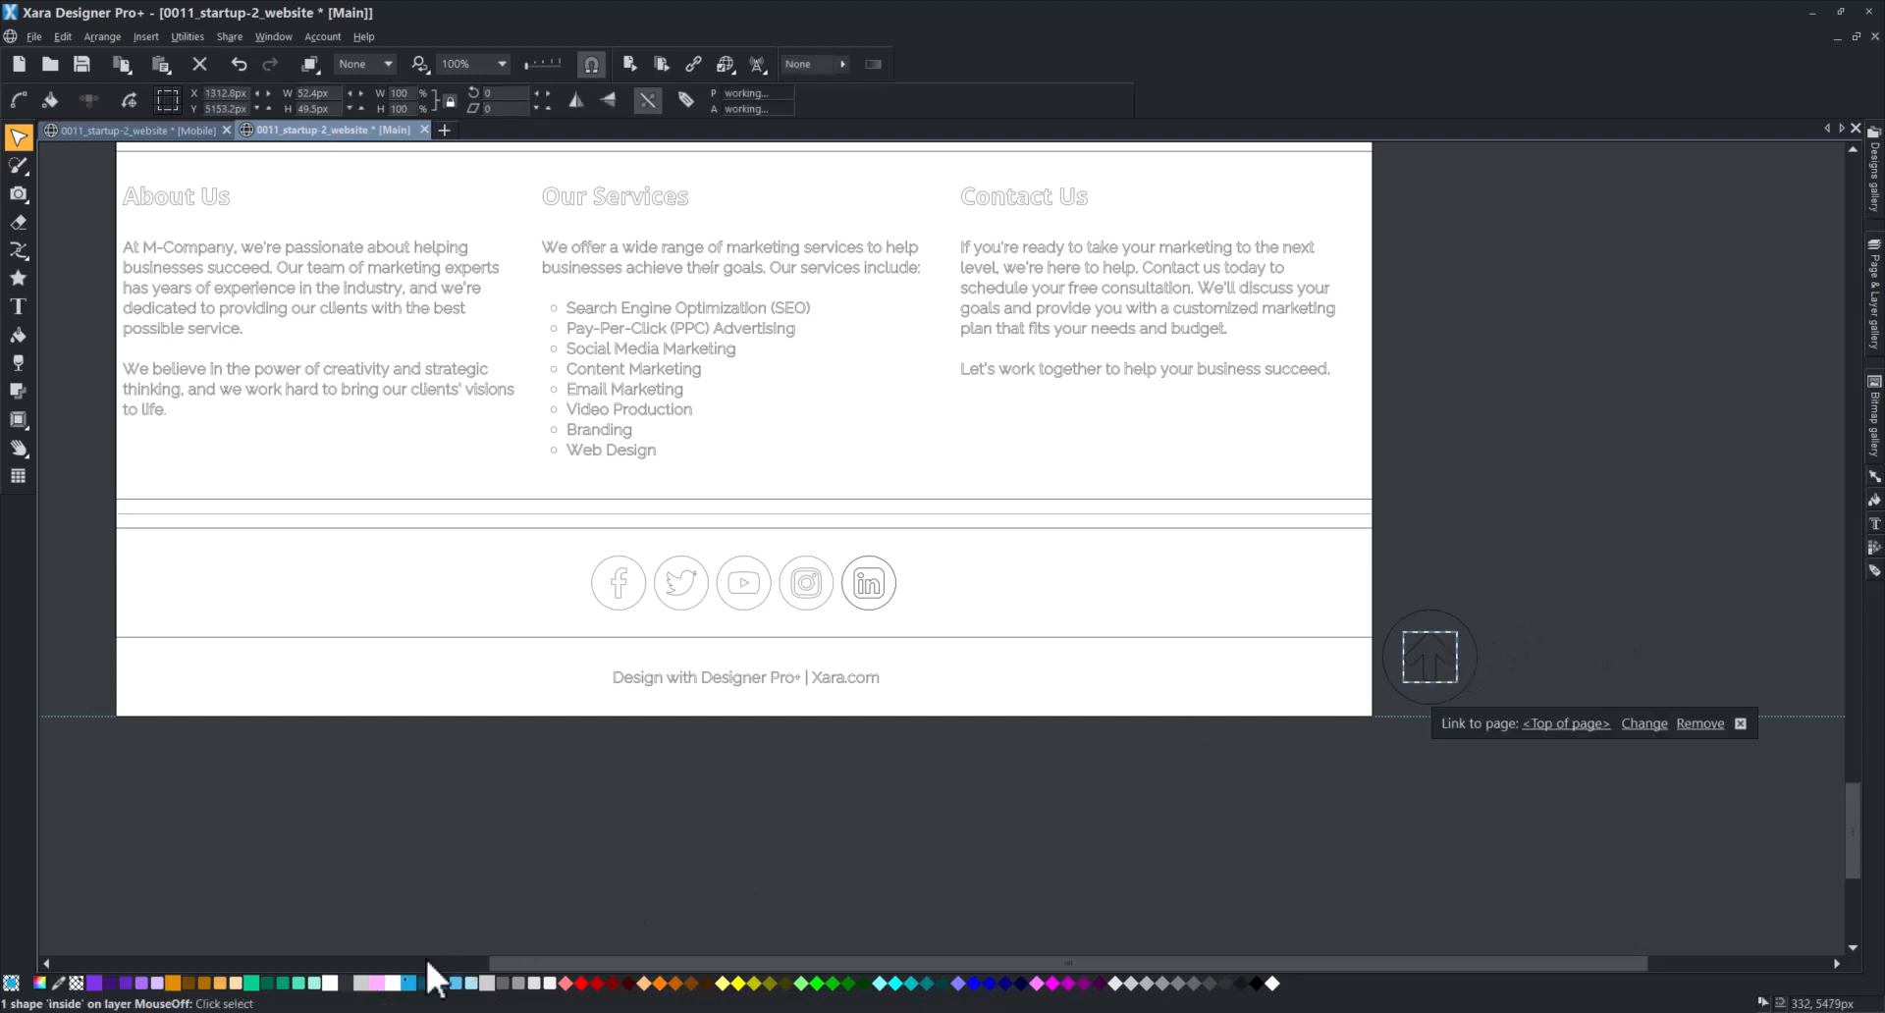
pyautogui.moveTo(1478, 703)
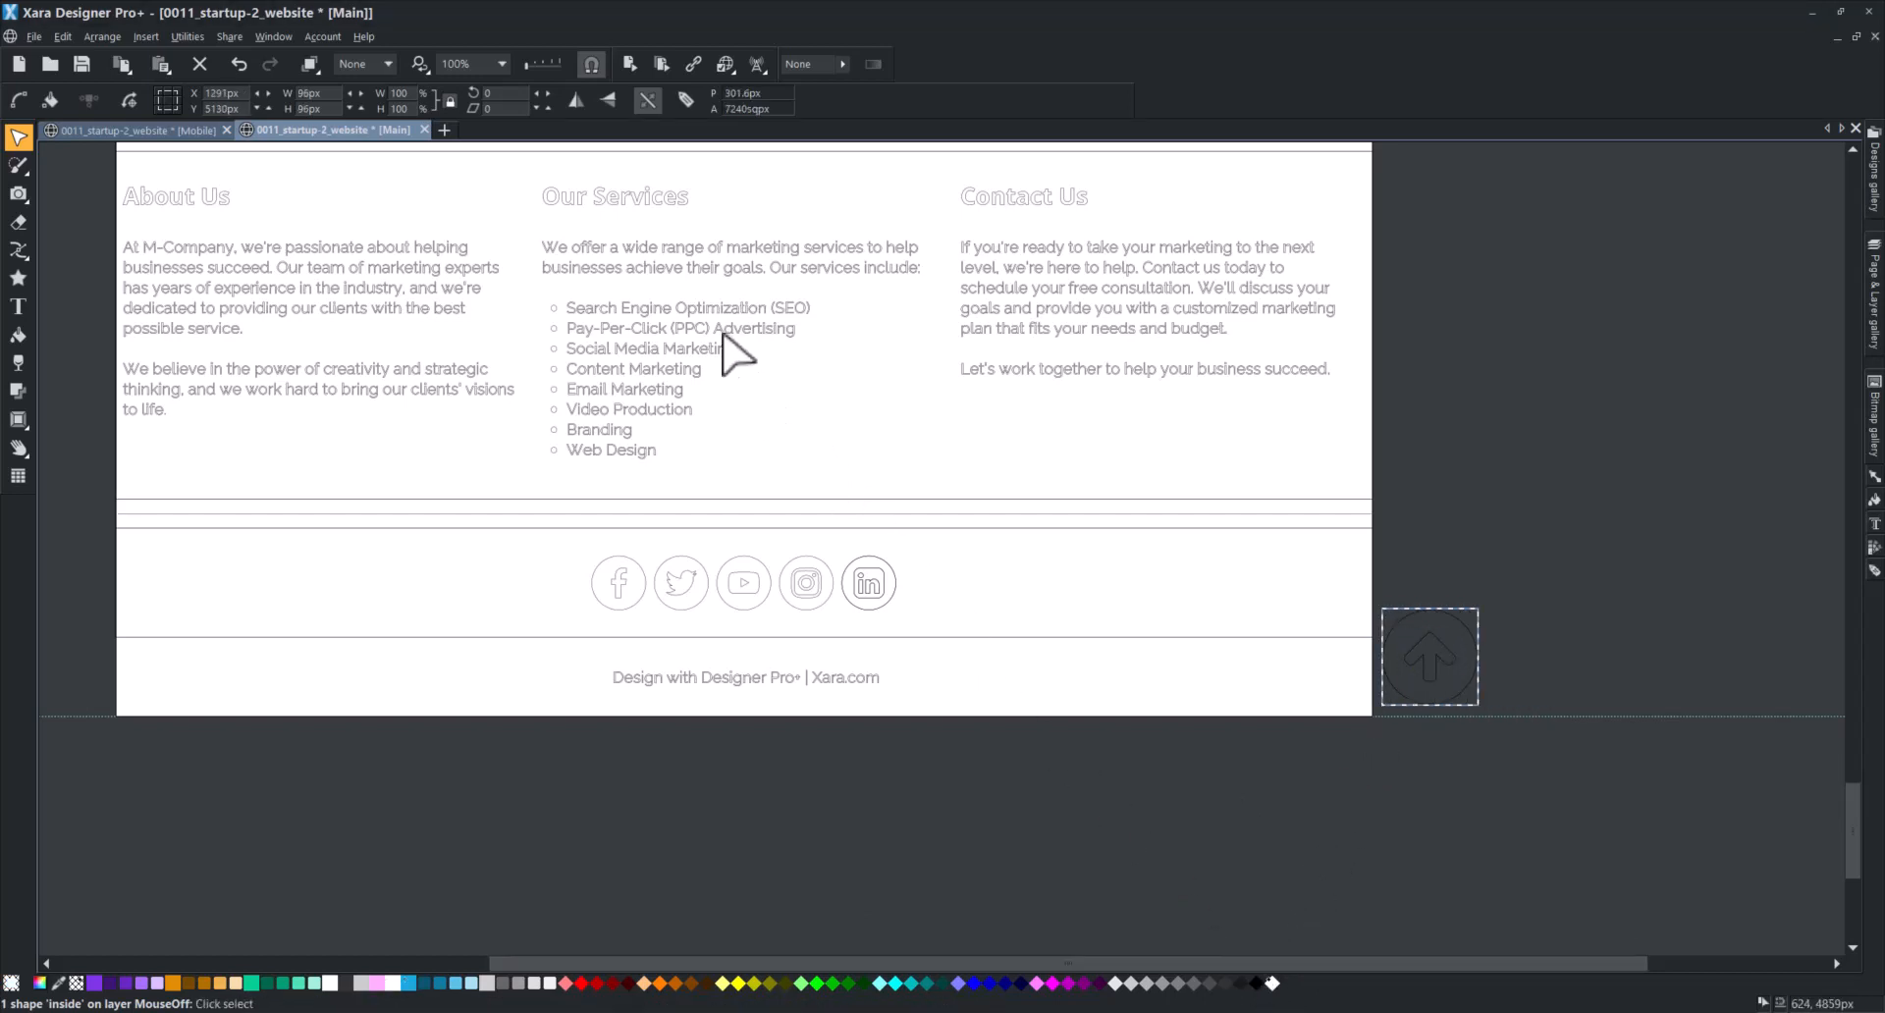
pyautogui.moveTo(556, 67)
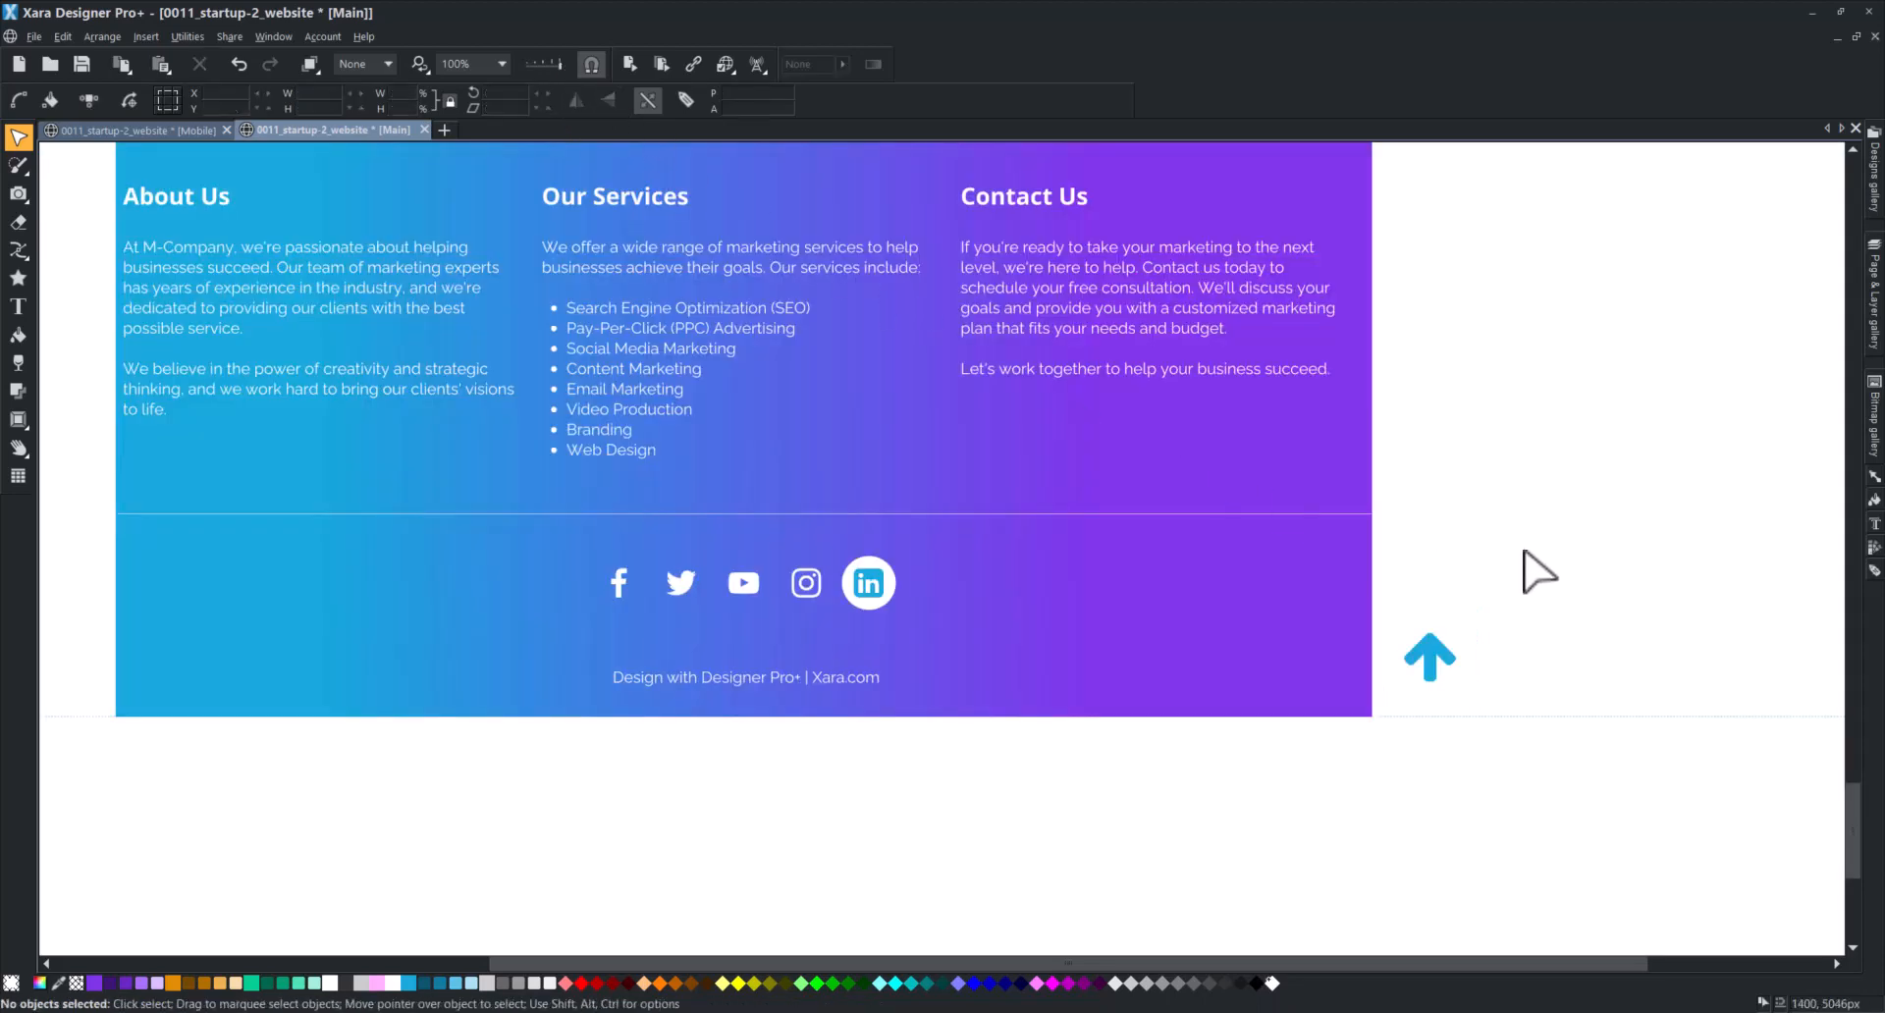
# - Select the up-arrow and launch Preview website in browser
pyautogui.click(1427, 658)
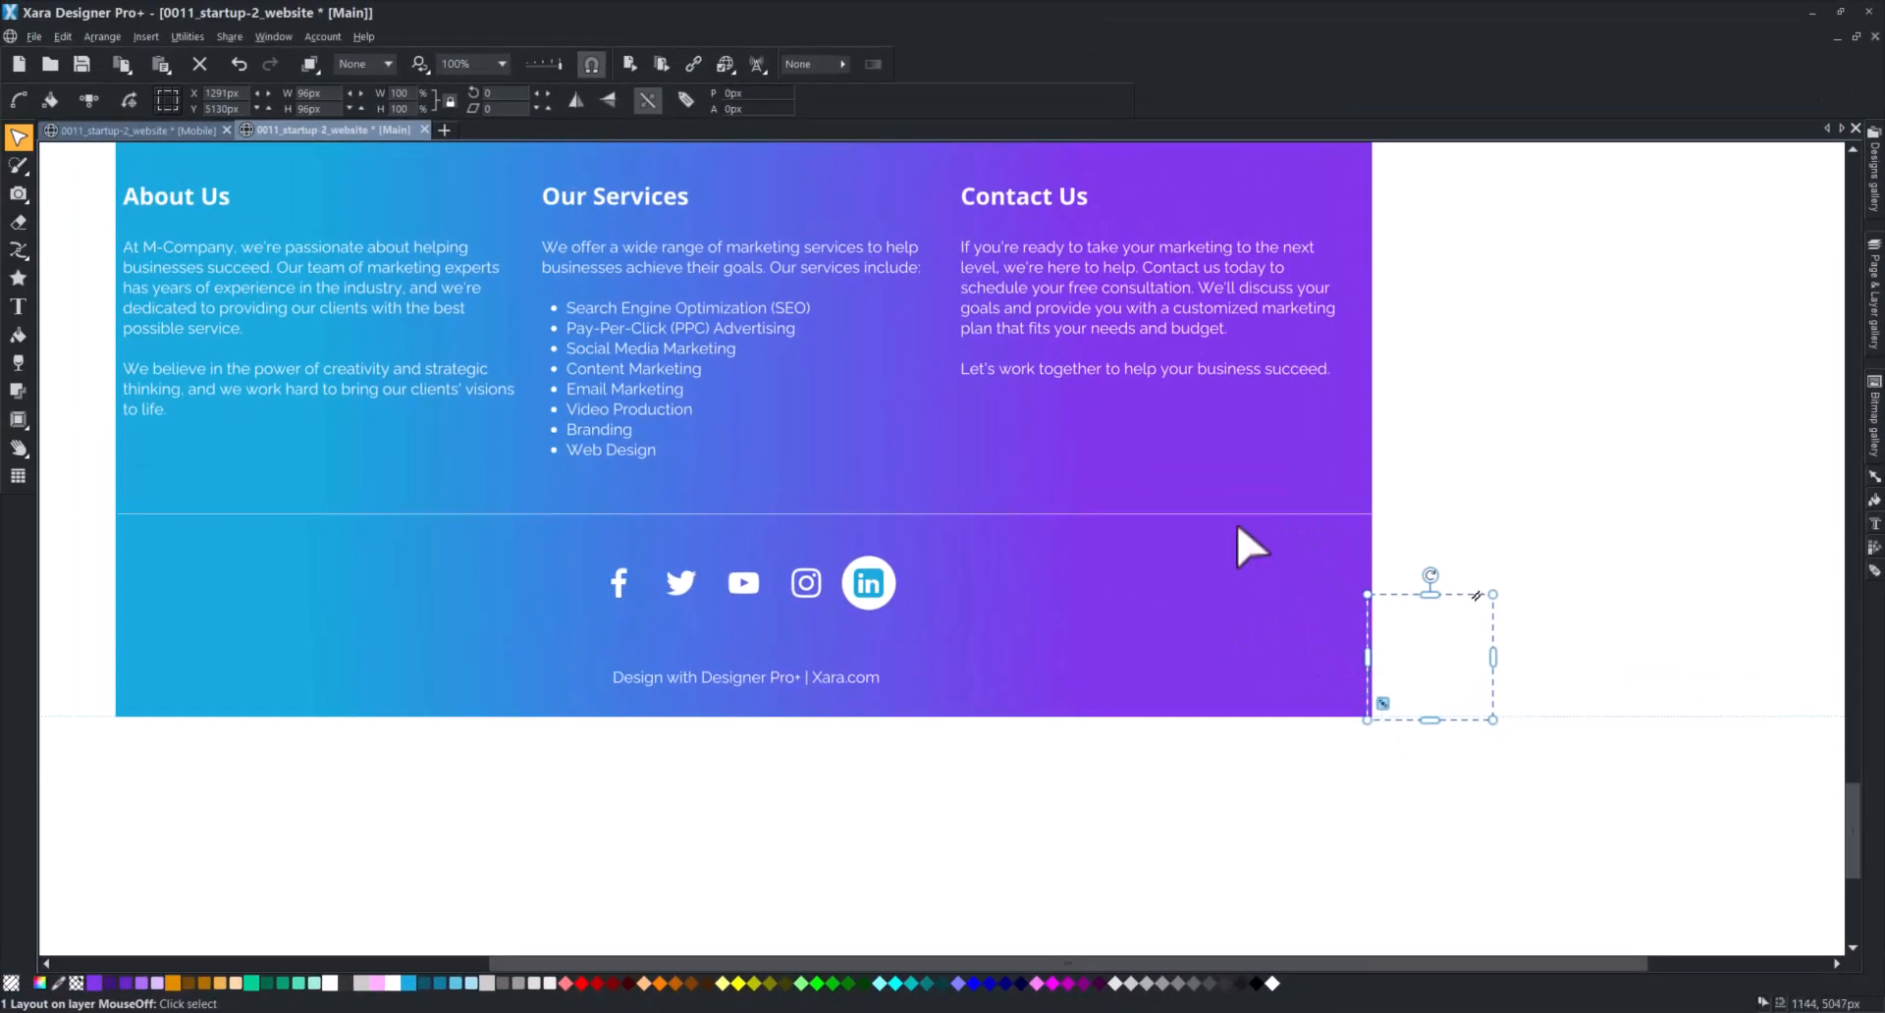
pyautogui.moveTo(566, 78)
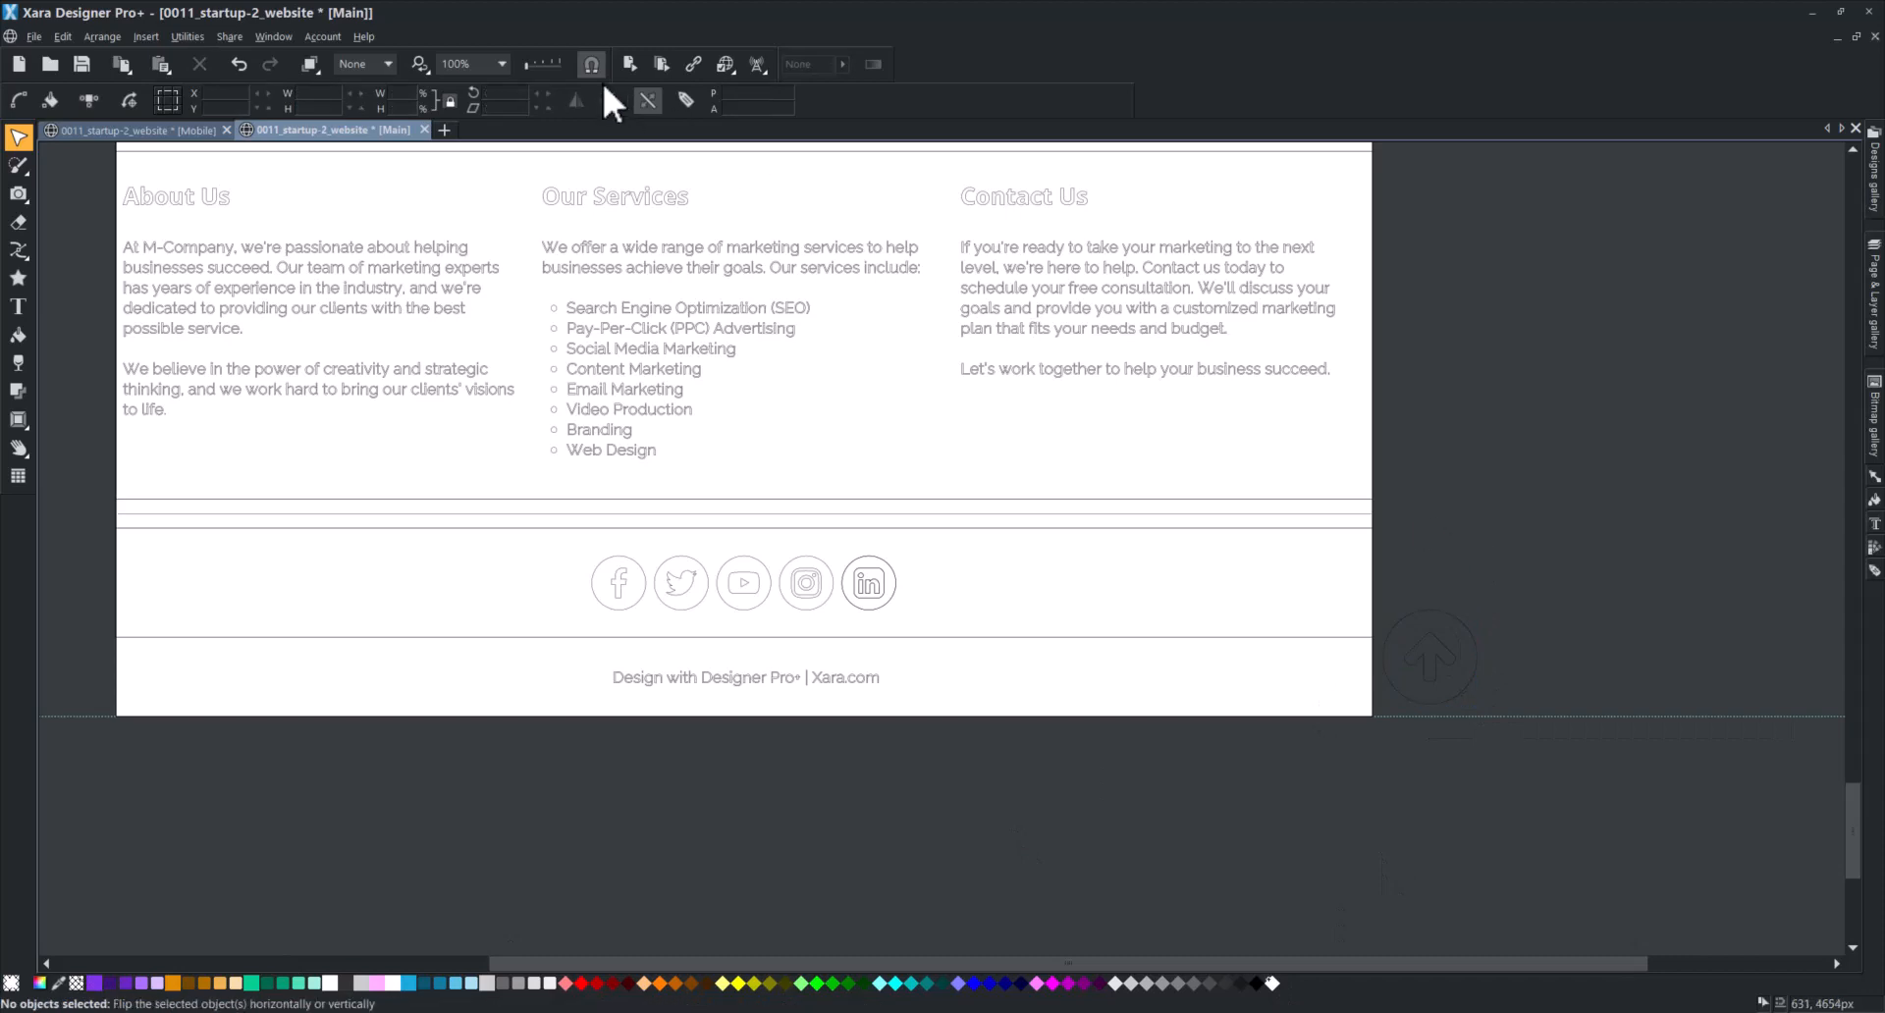
pyautogui.click(1429, 655)
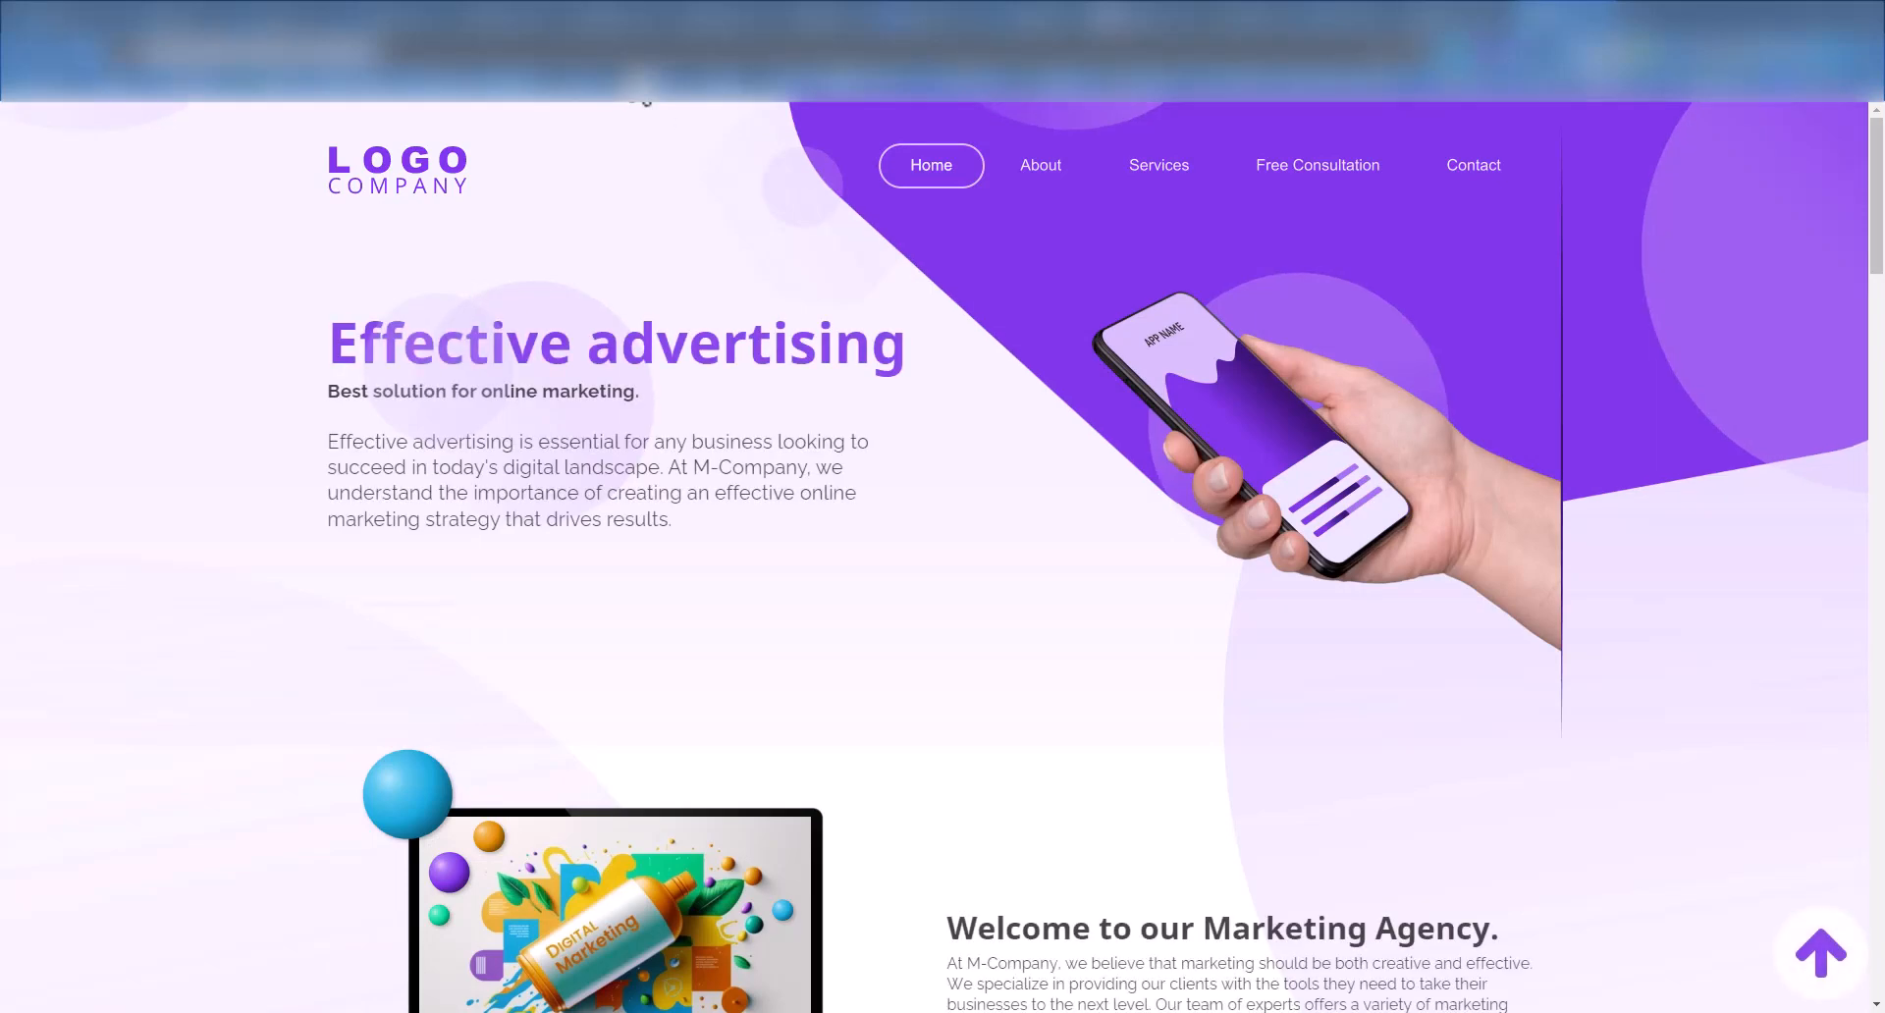
# - Scroll the previewed page down to the footer while the sticky arrow stays pinned bottom-right
pyautogui.scroll(-3)
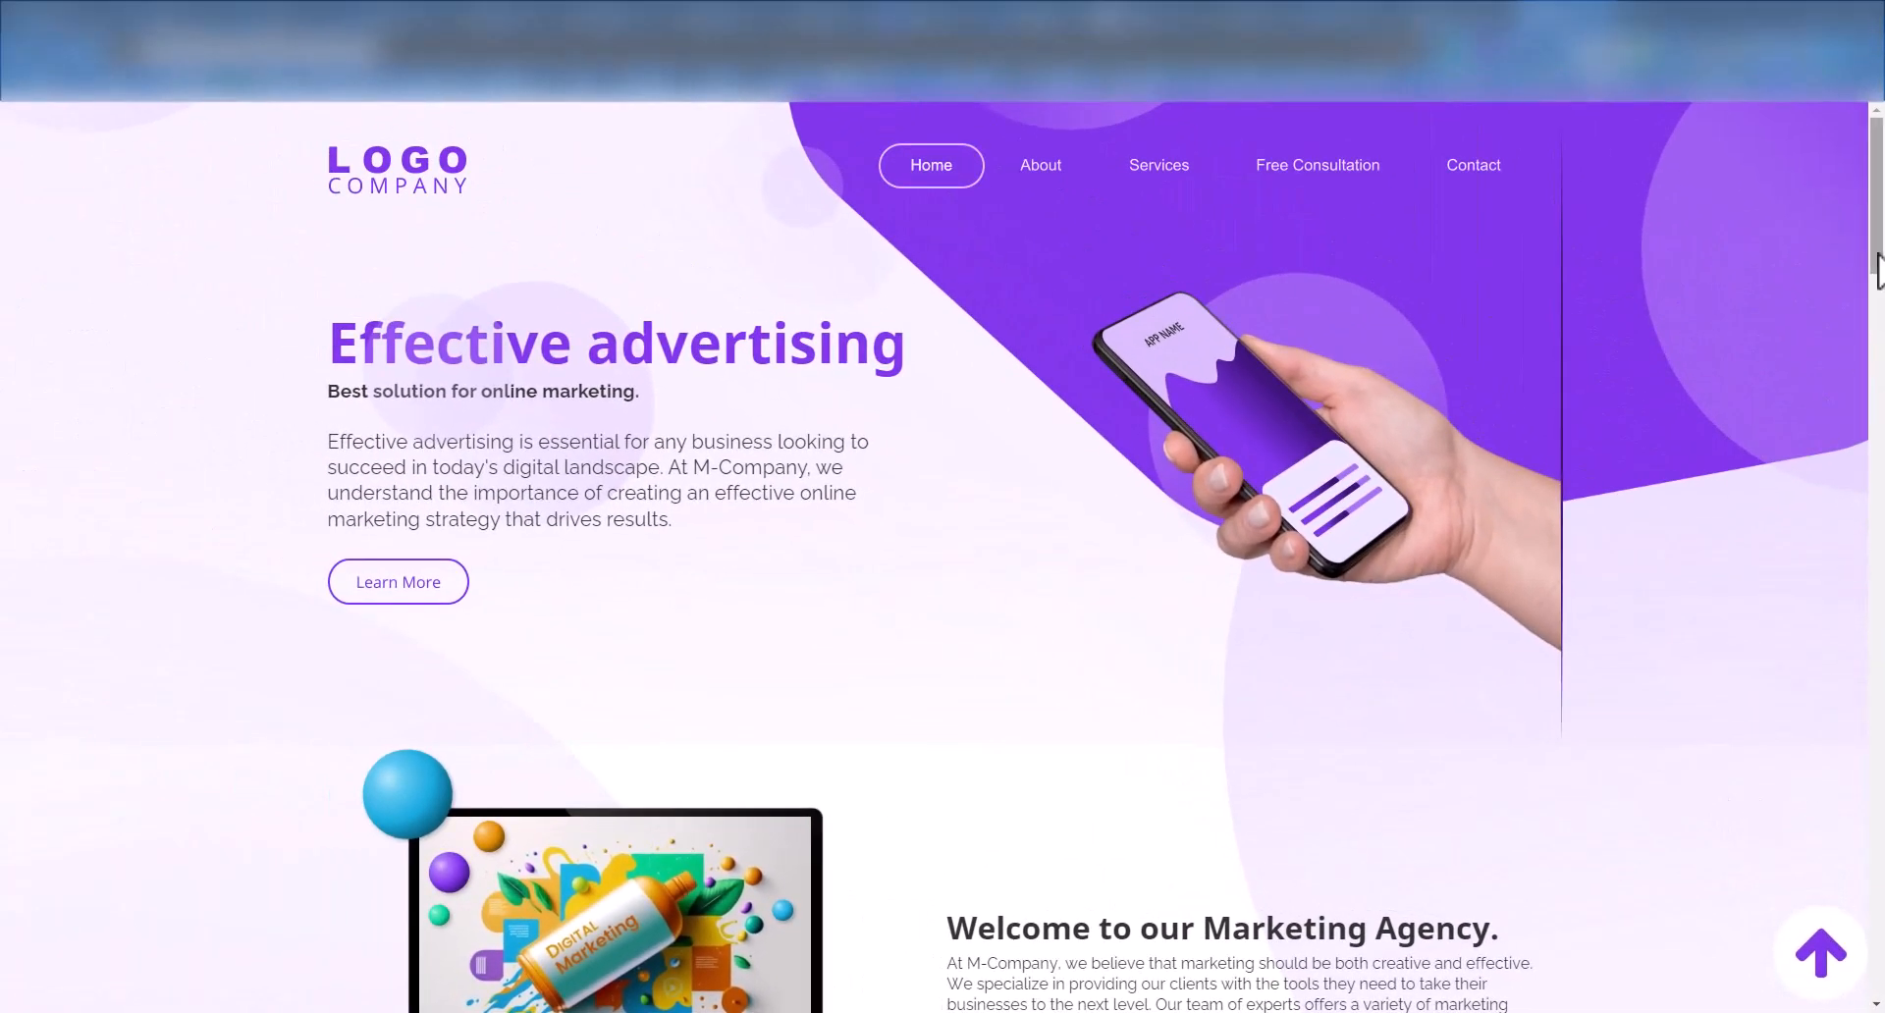
pyautogui.scroll(-3)
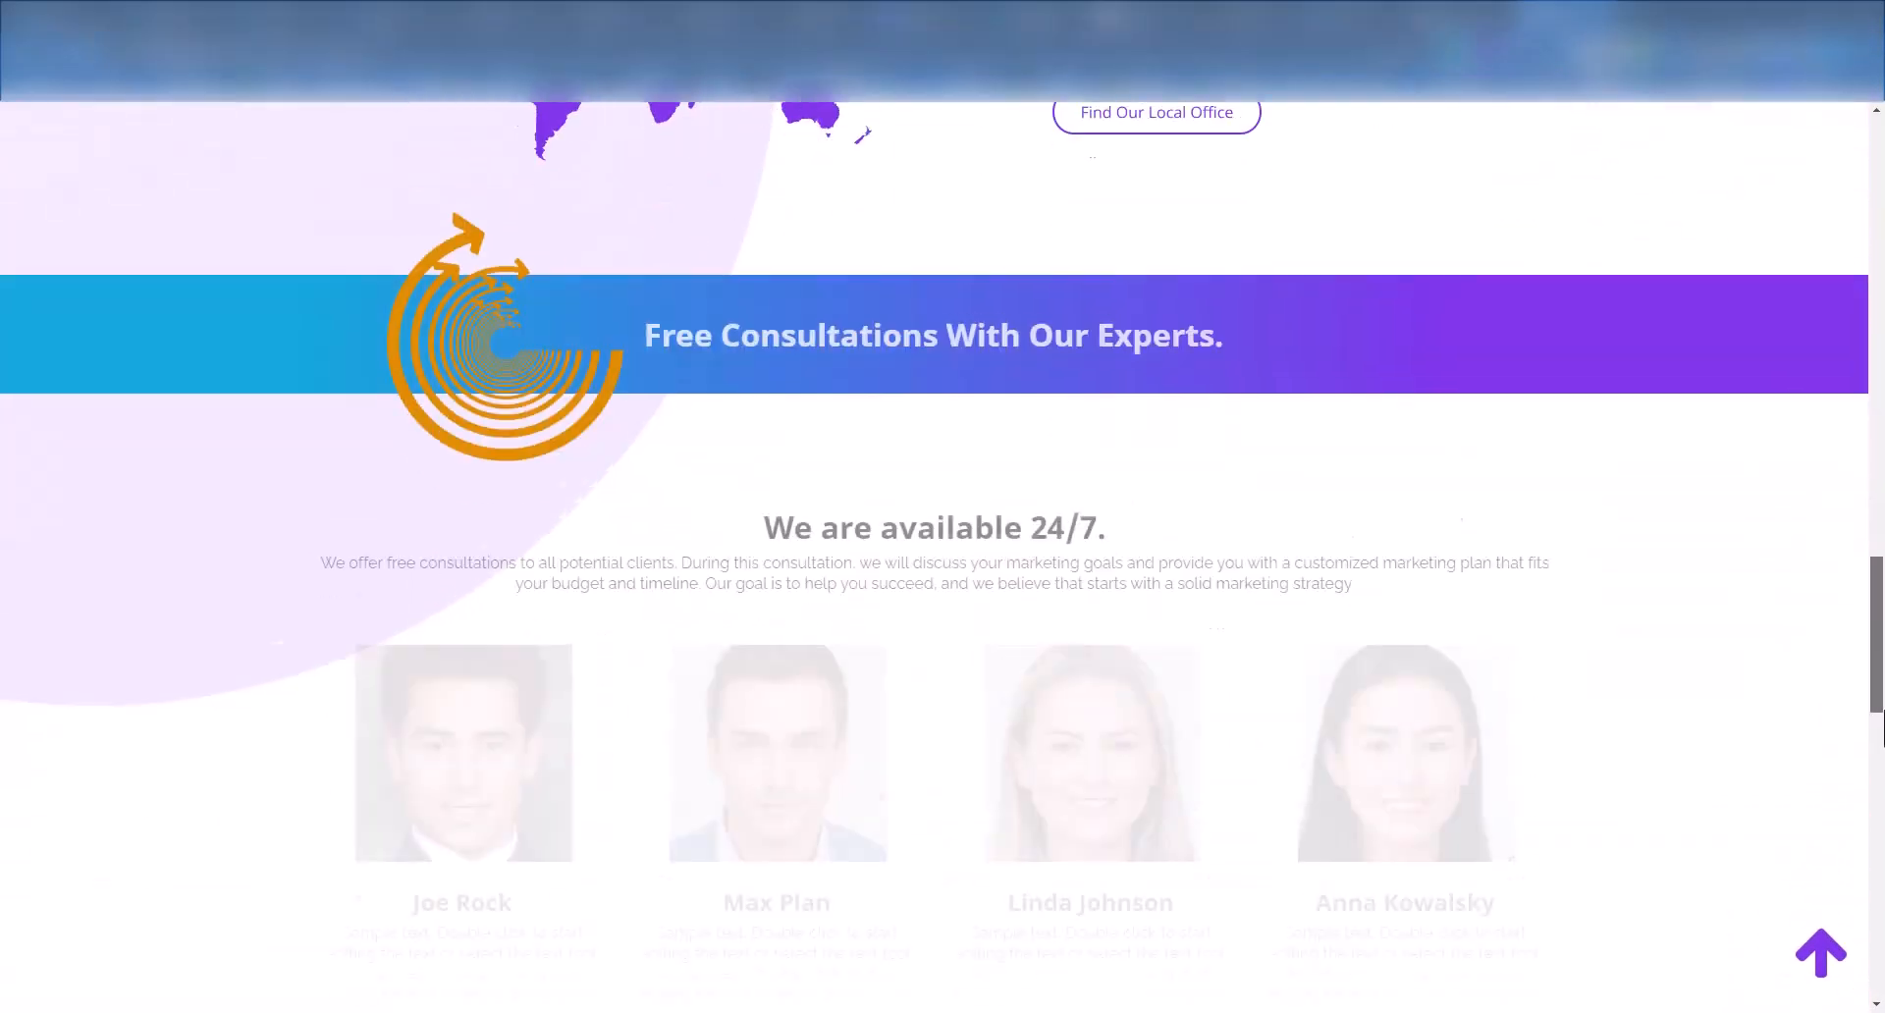
pyautogui.scroll(-3)
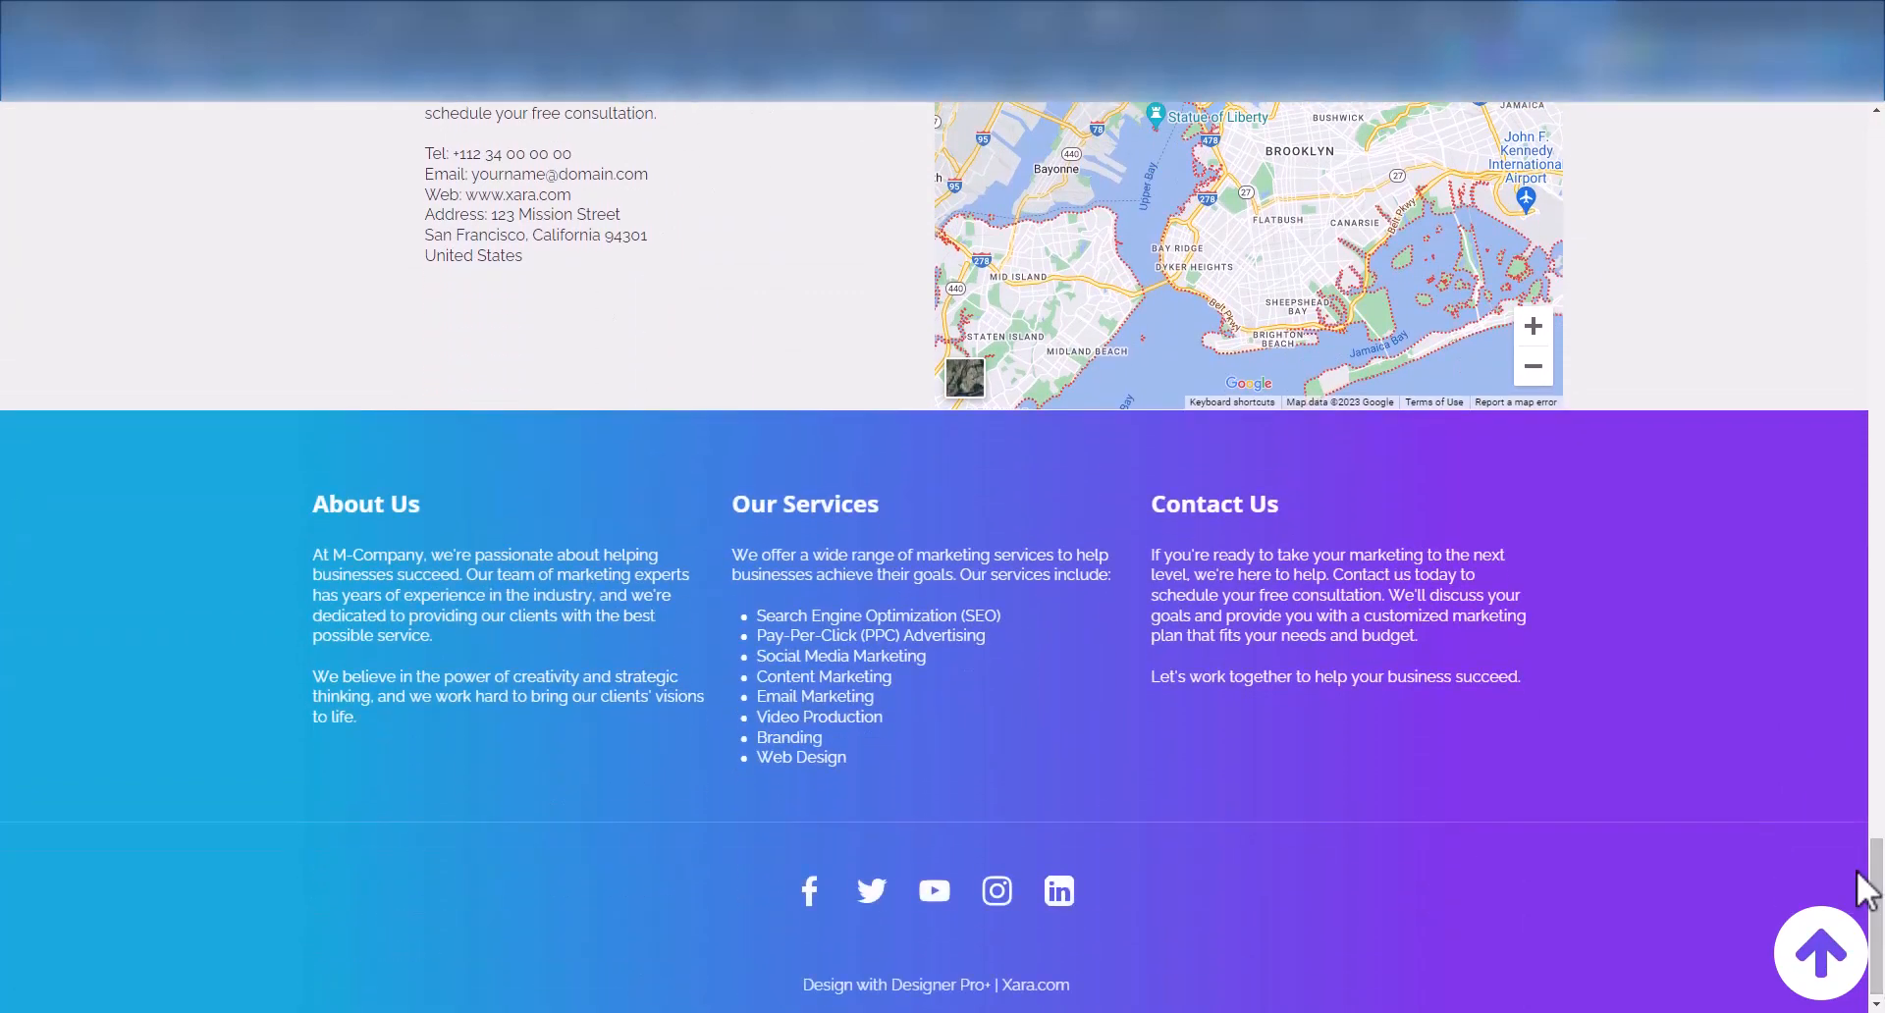